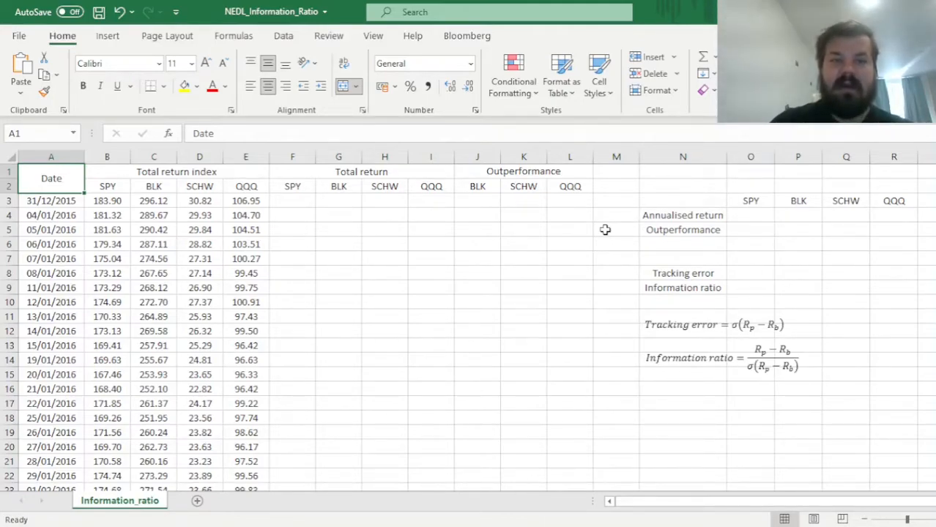
mouse_move(790, 332)
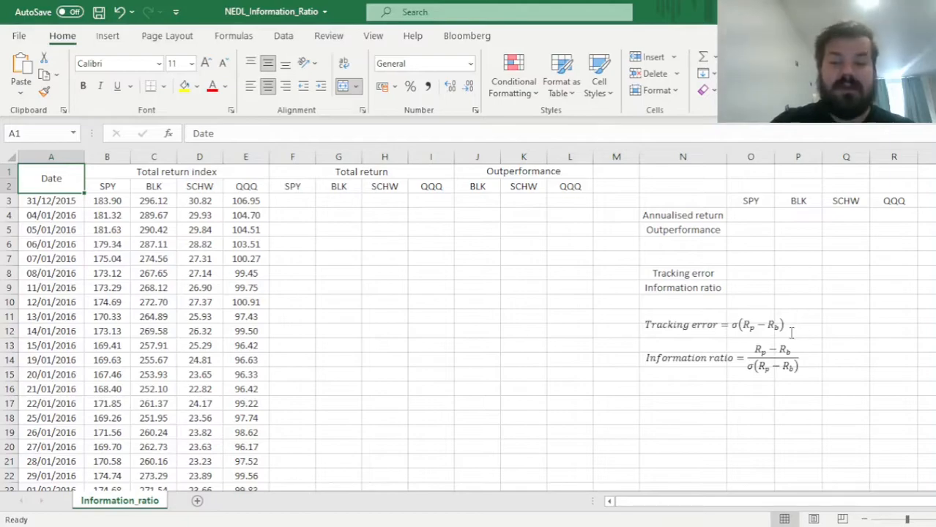
Review the tracking error formula and the SPY, SCHW and QQQ ticker headings
left_click(715, 325)
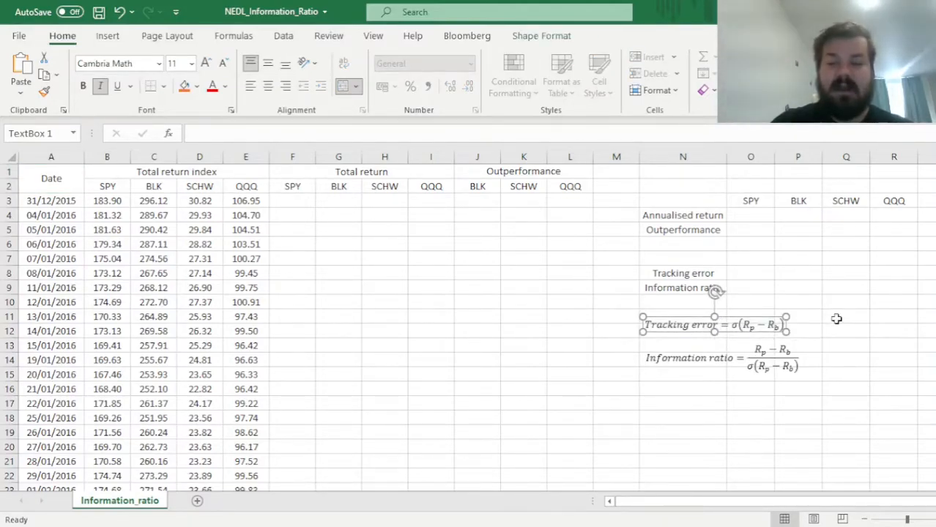
mouse_move(832, 318)
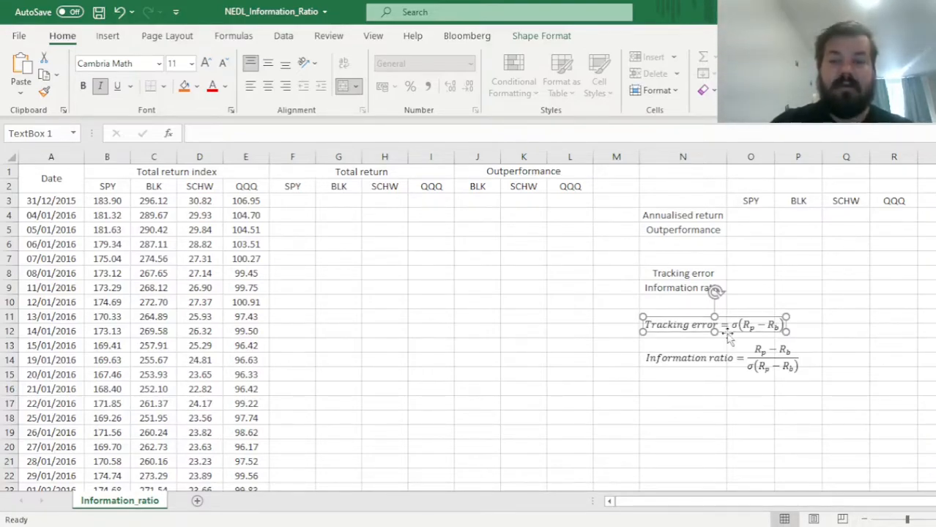
mouse_move(856, 325)
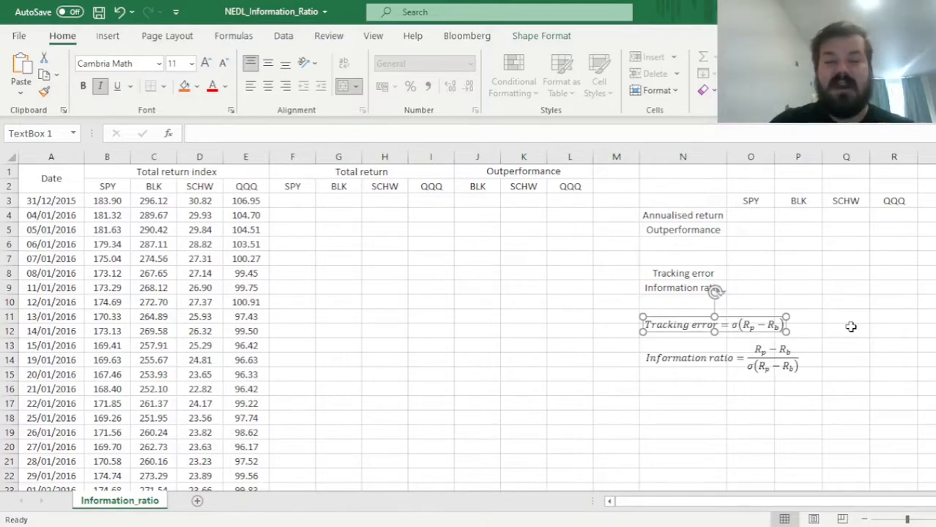
mouse_move(873, 322)
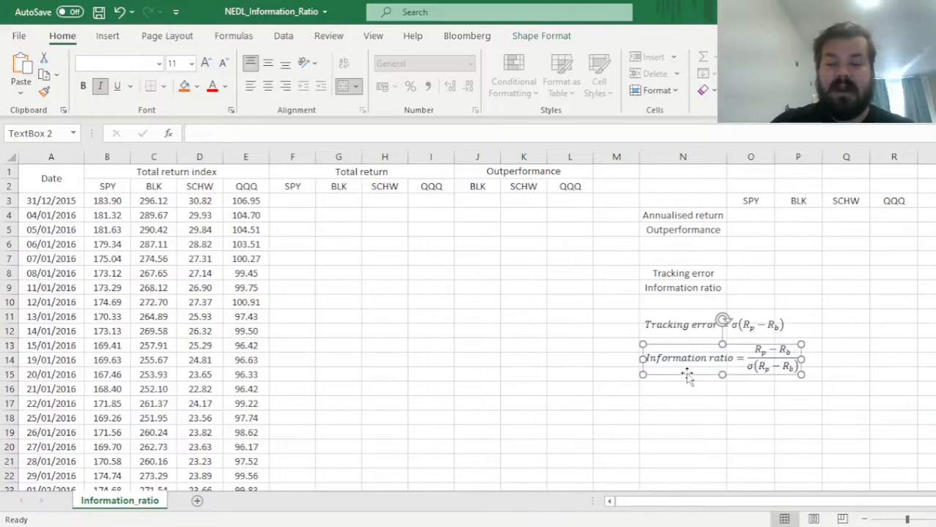
mouse_move(753, 430)
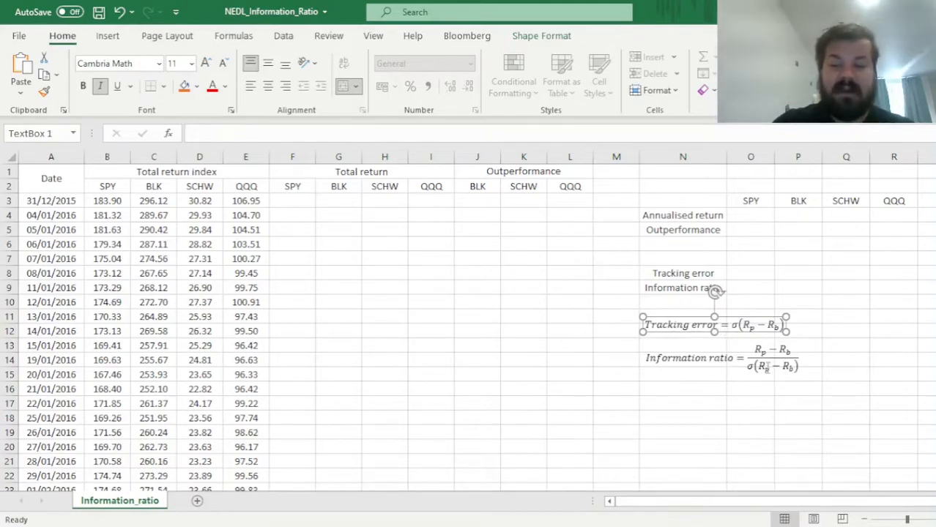
mouse_move(764, 393)
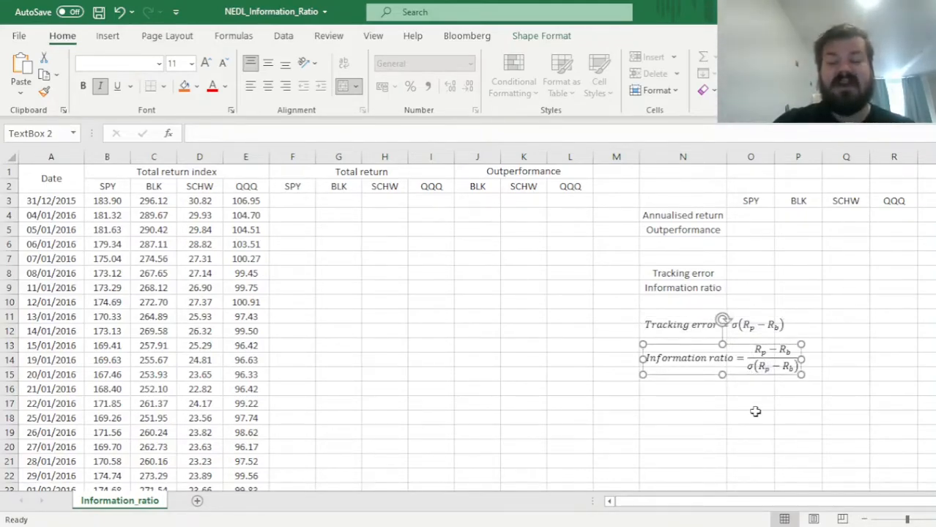
mouse_move(779, 388)
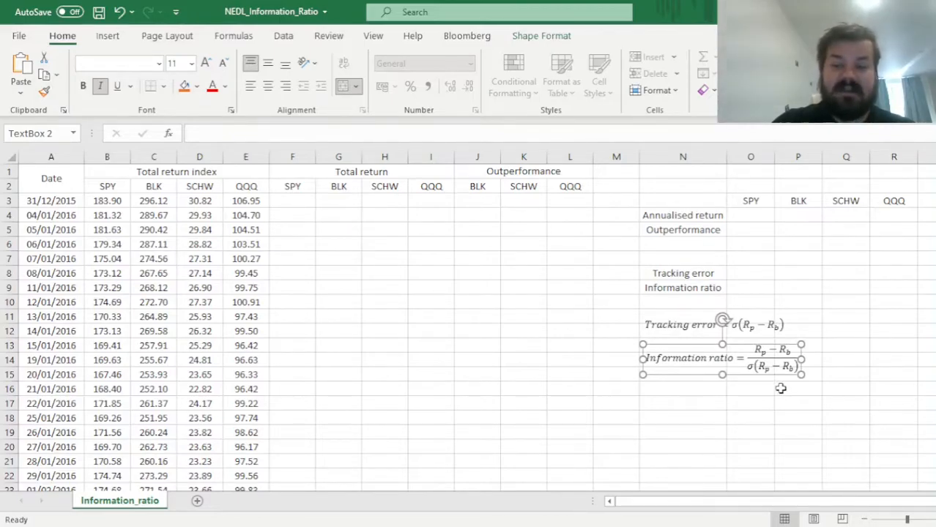
mouse_move(782, 395)
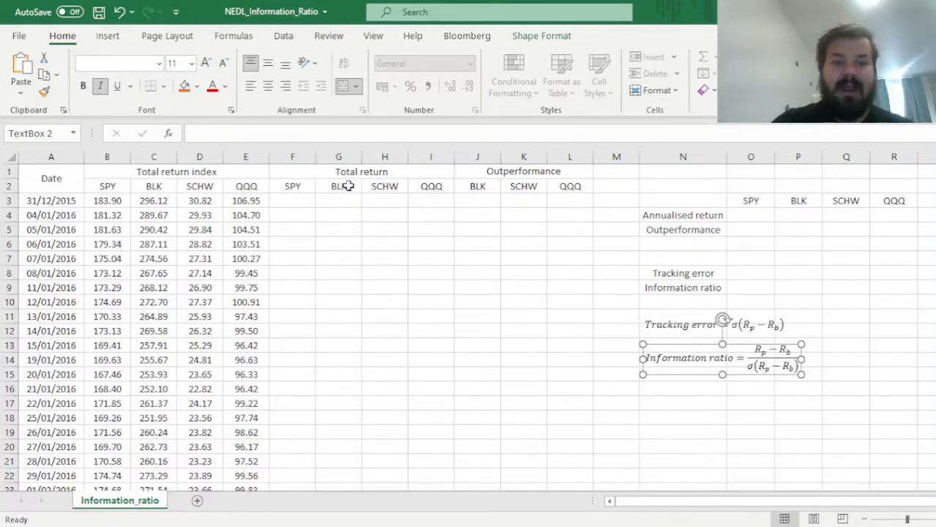
mouse_move(397, 243)
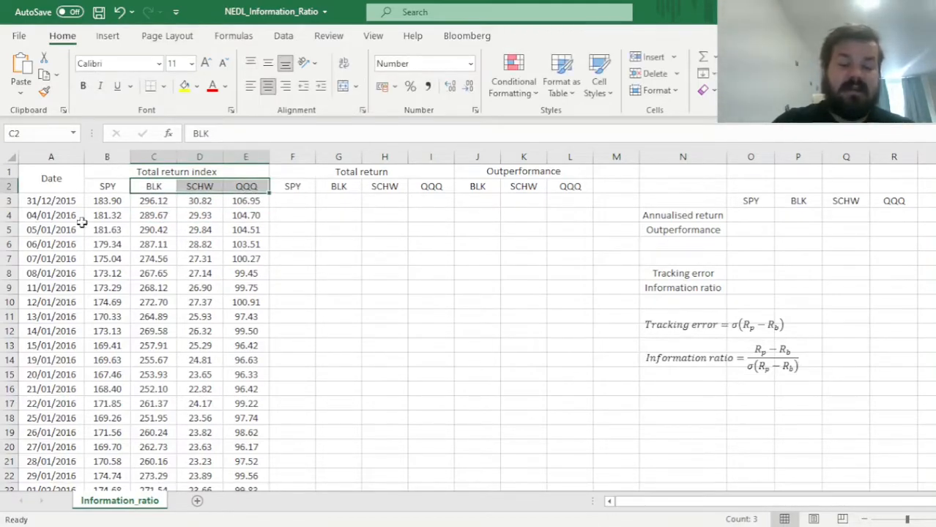
left_click(199, 186)
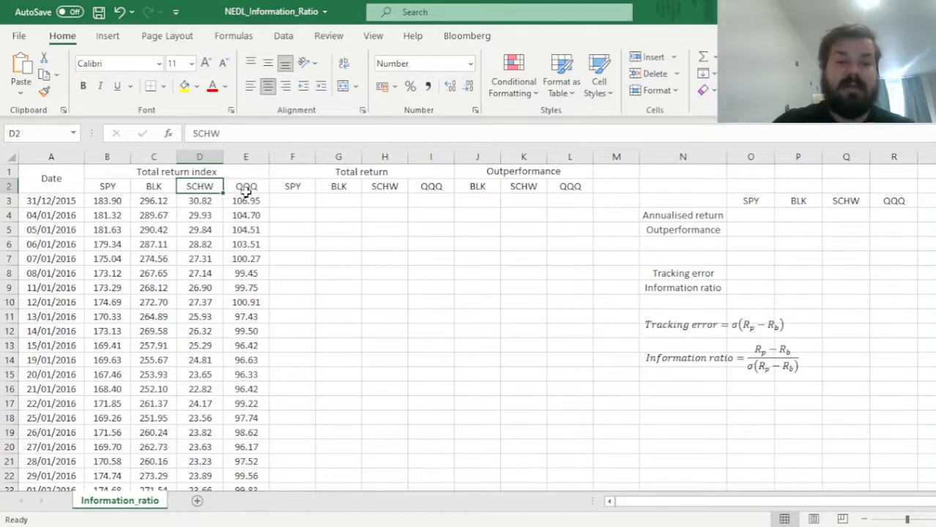
left_click(246, 186)
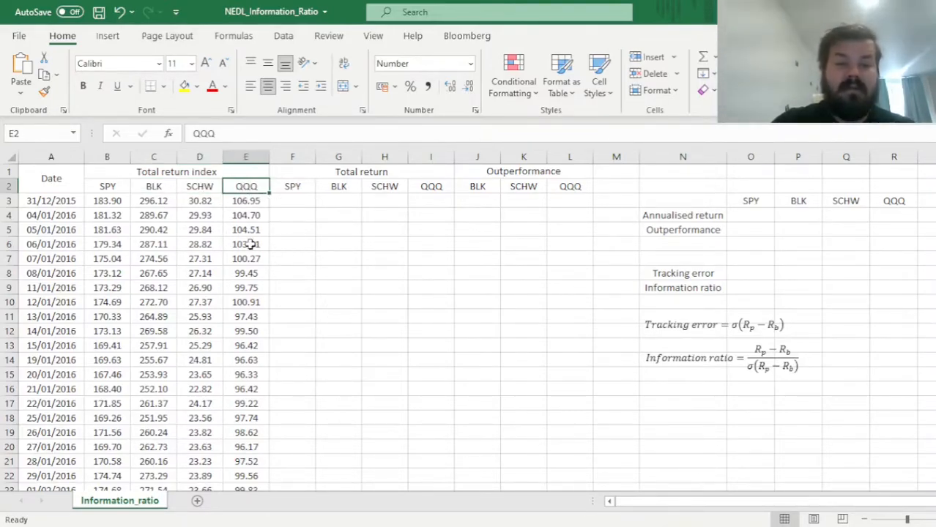
left_click(107, 186)
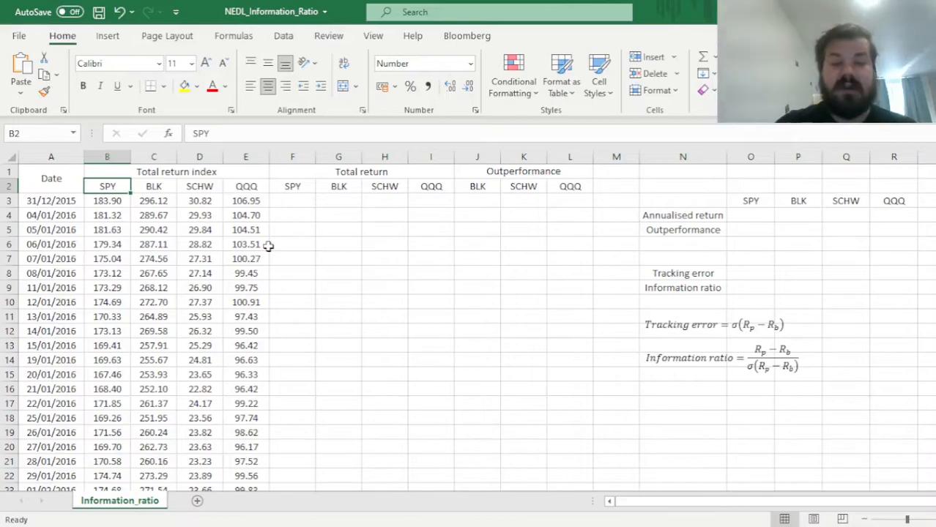
mouse_move(277, 243)
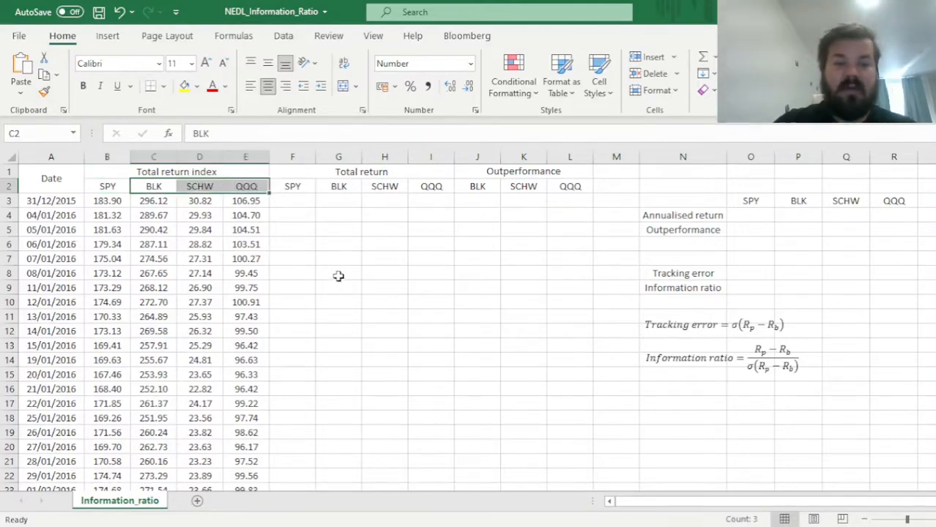
mouse_move(295, 252)
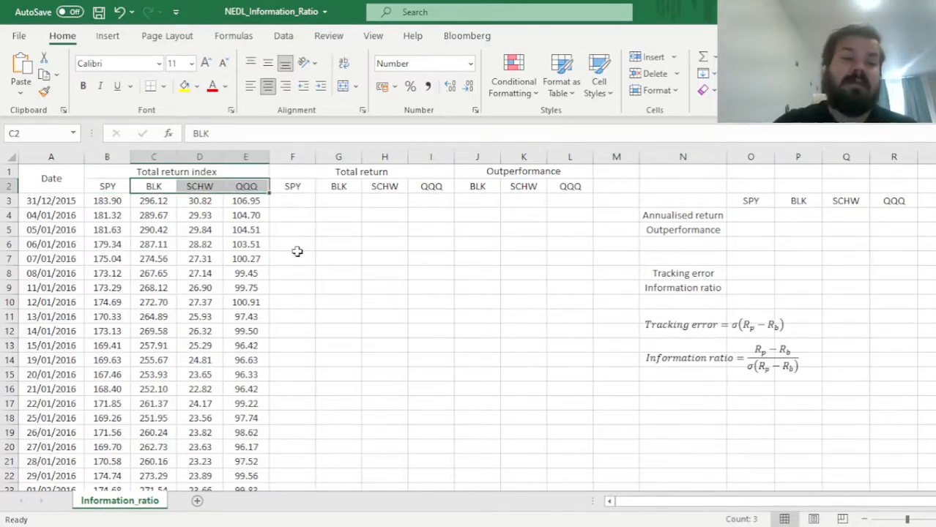
mouse_move(293, 258)
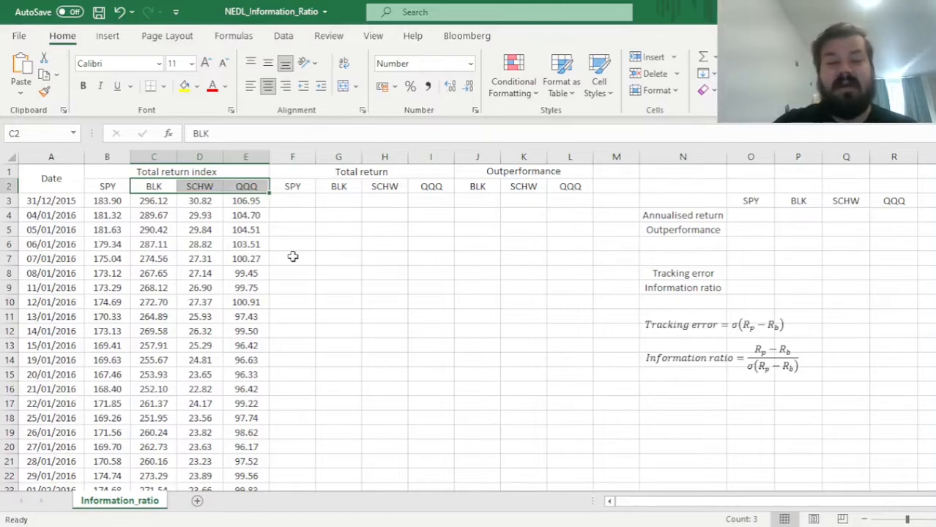
mouse_move(322, 252)
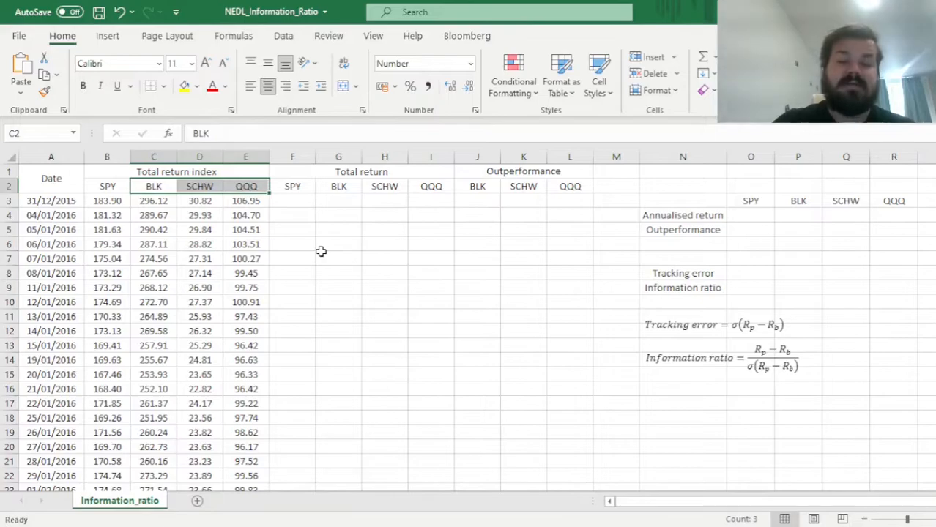
mouse_move(323, 261)
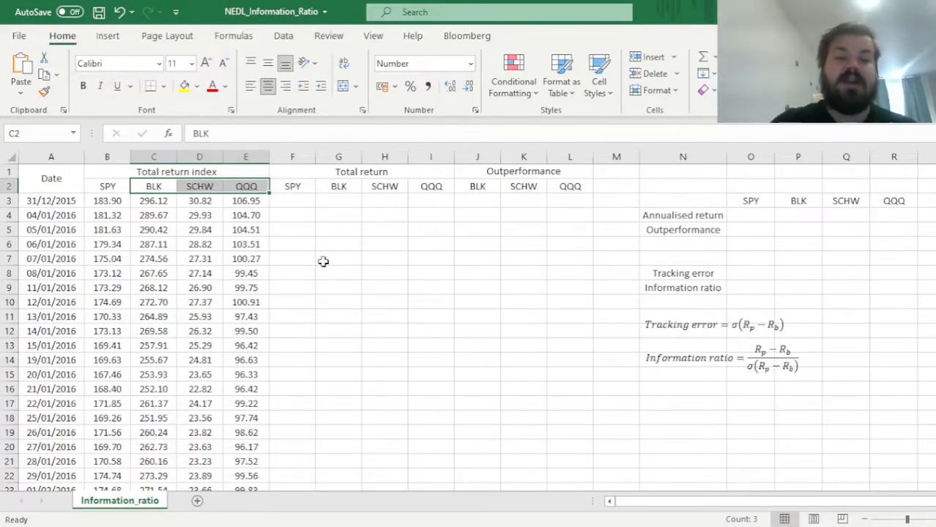
mouse_move(366, 243)
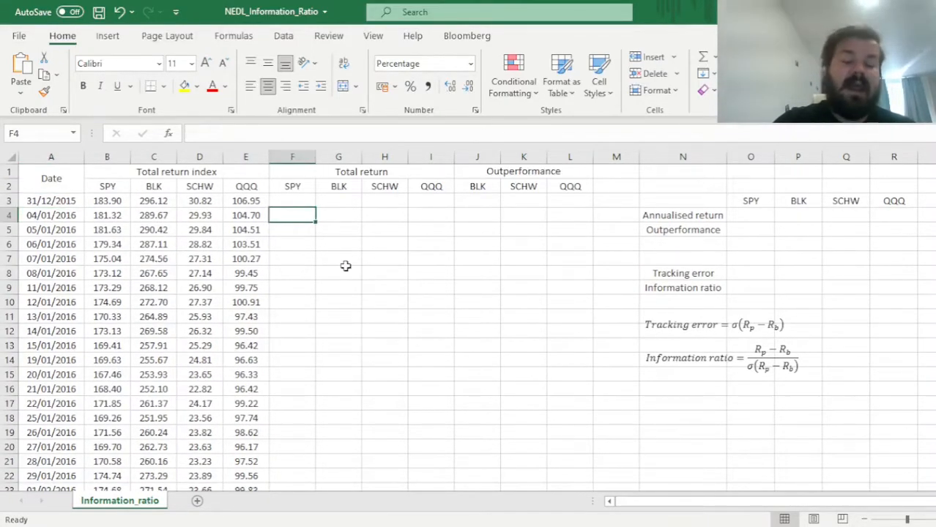
mouse_move(401, 255)
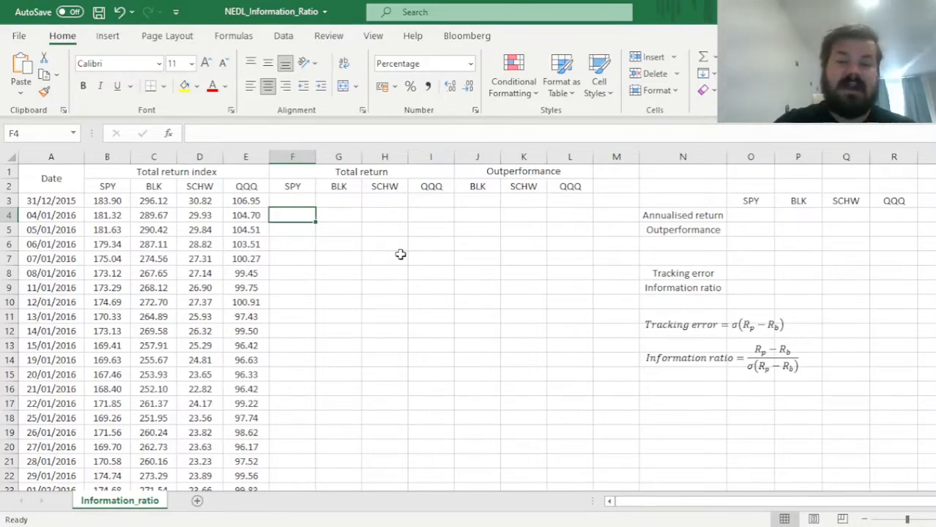
Enter the daily return =B4/B3-1 in F4 and fill it across all tickers and down every date
type("=")
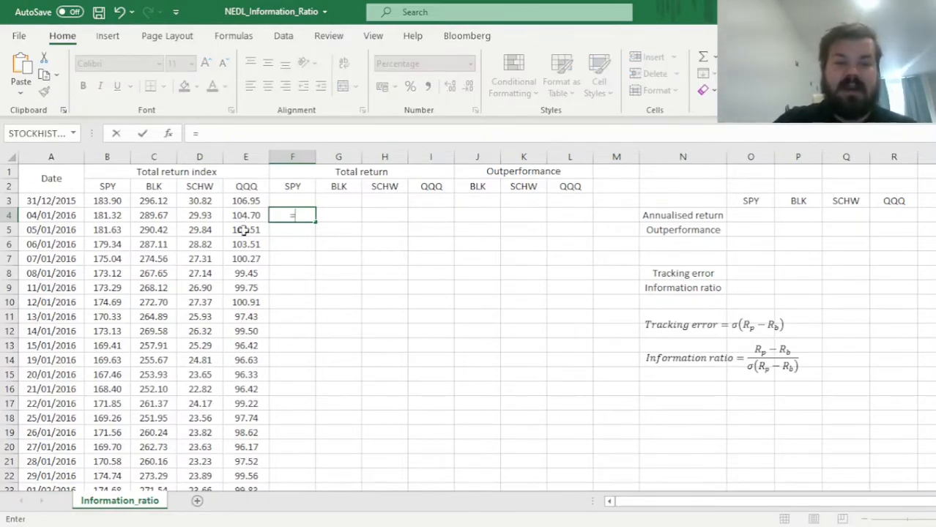
left_click(107, 214)
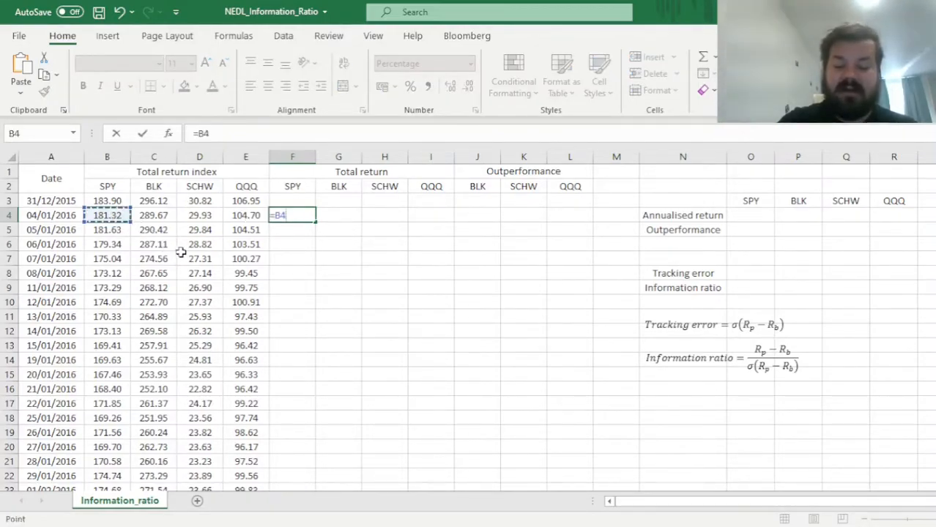
type("/B3-1")
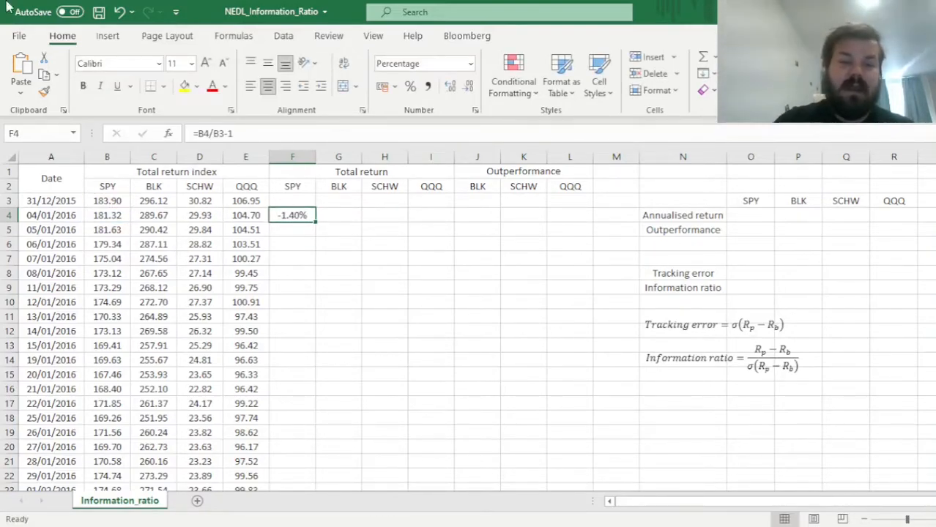
left_click_drag(313, 214, 452, 214)
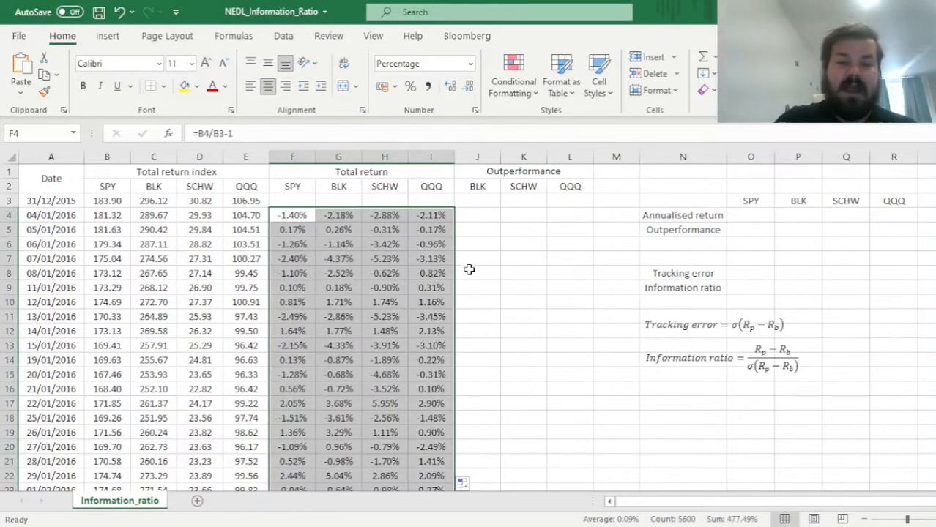
mouse_move(498, 227)
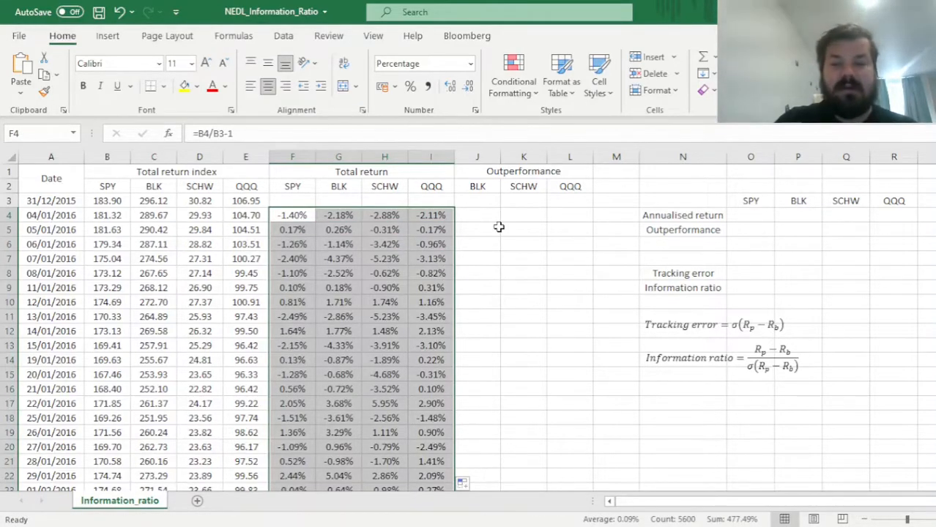
Enter BLK's return minus SPY in J4 and fill it across SCHW, QQQ and down every date
left_click(477, 214)
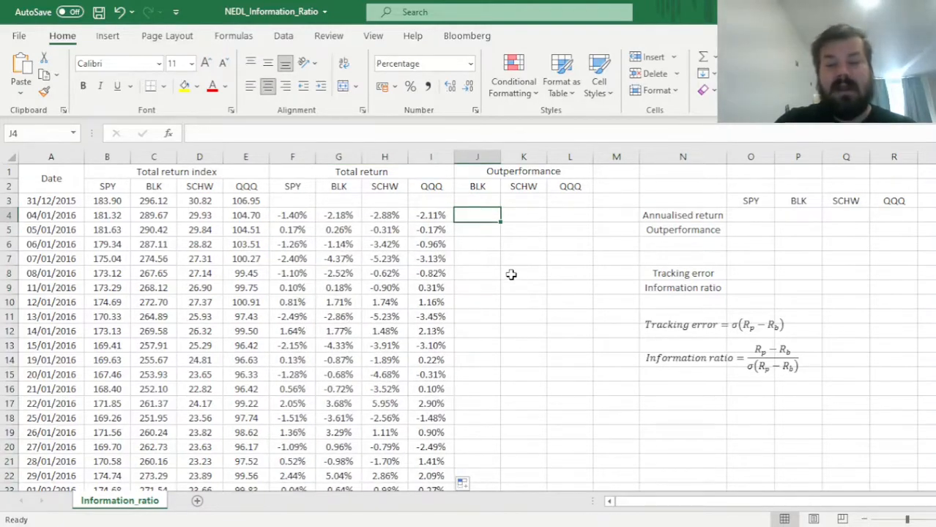
mouse_move(379, 225)
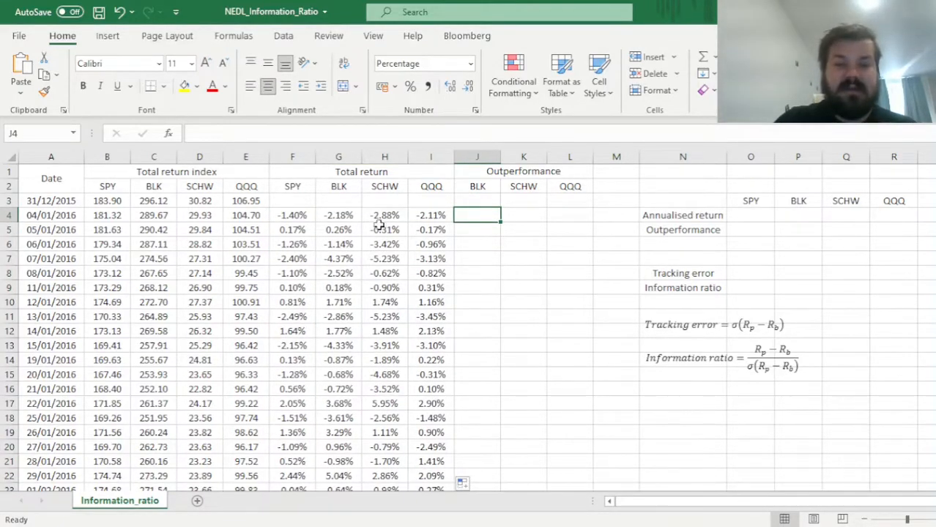
mouse_move(478, 267)
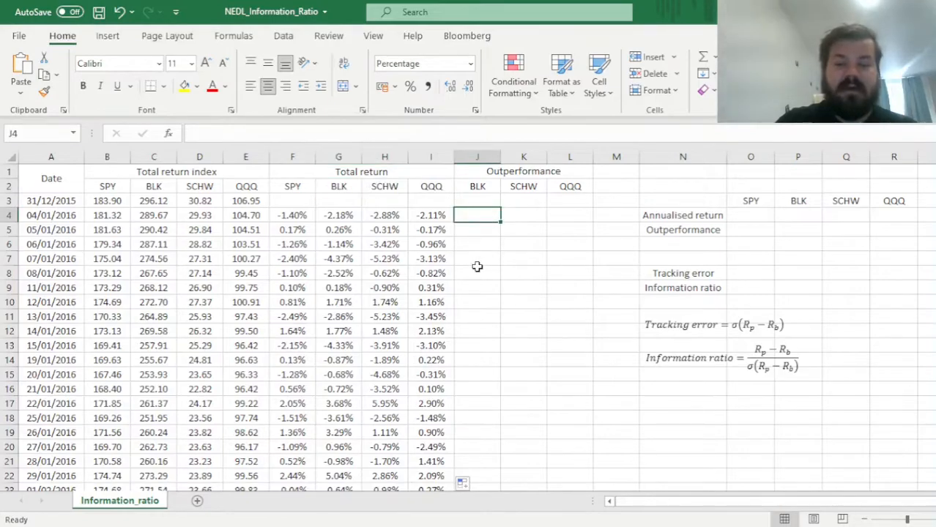
type("=G4-$F4")
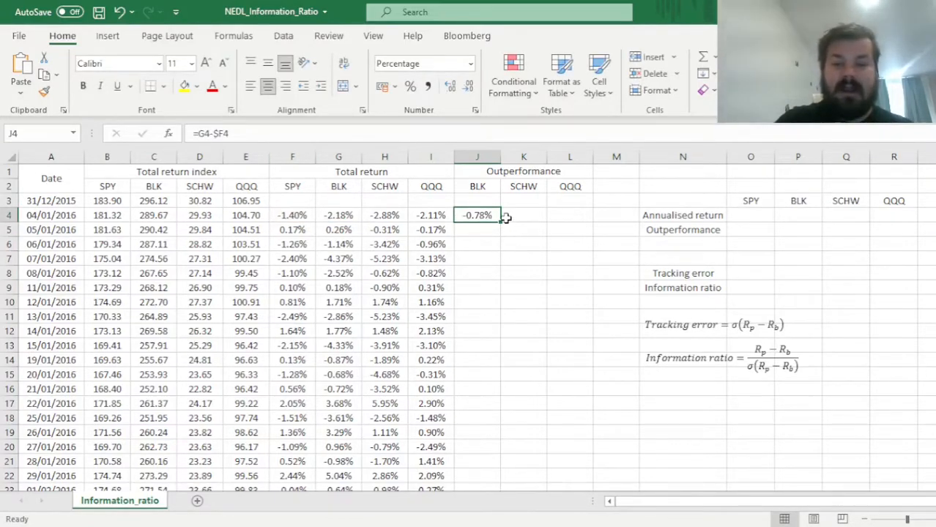
left_click_drag(492, 214, 586, 214)
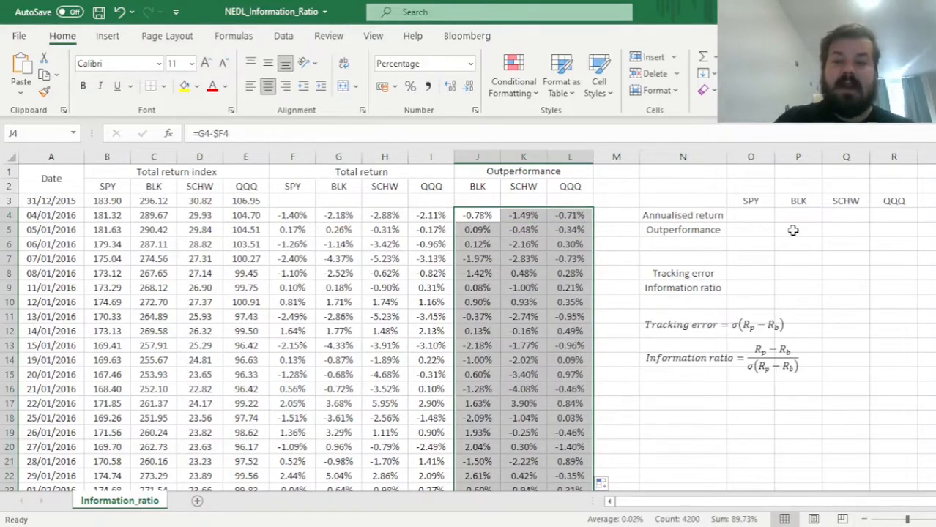
Enter =PRODUCT(1+F4:F1403)^(252/1400)-1 in O4 as SPY's annualised return, 17.05%
left_click(749, 201)
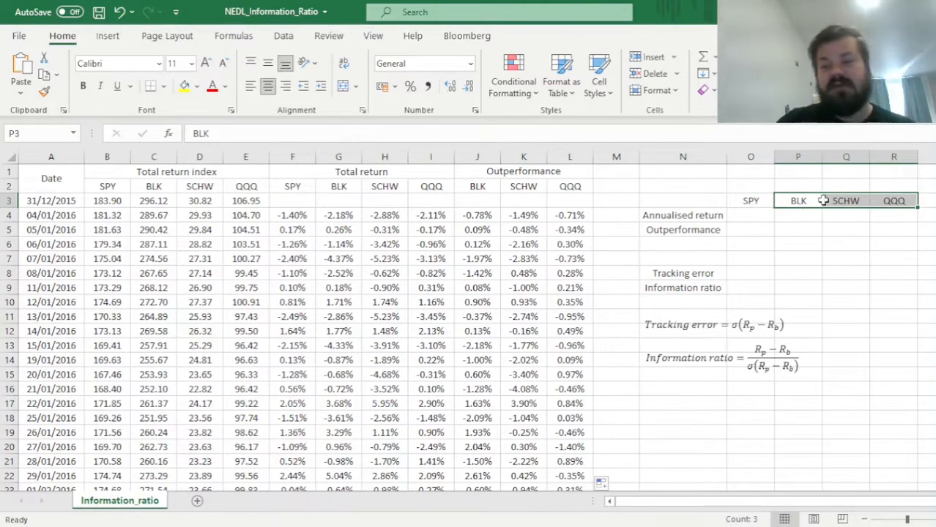
mouse_move(832, 255)
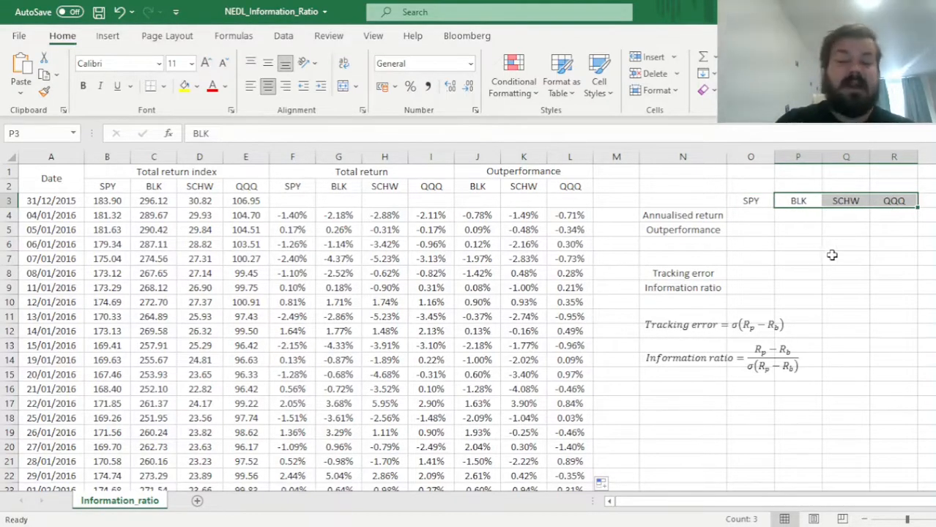
left_click(750, 213)
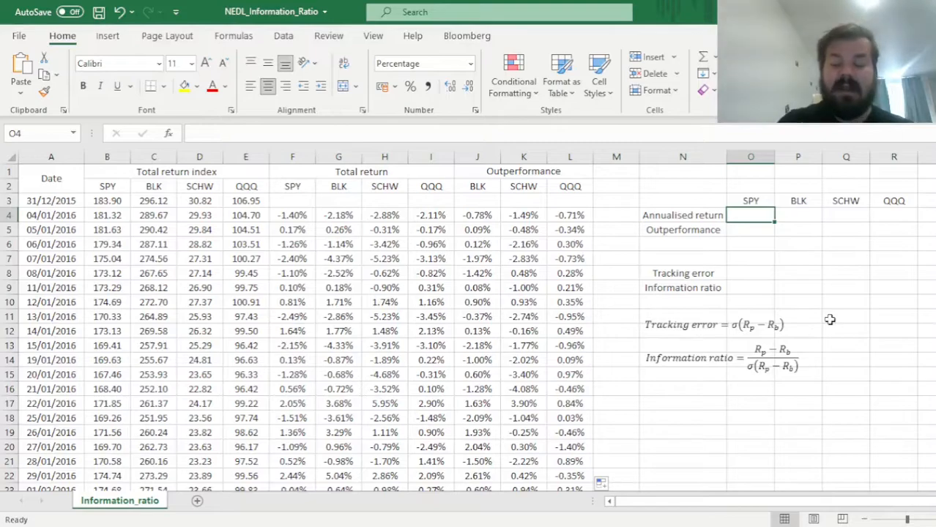
type("=")
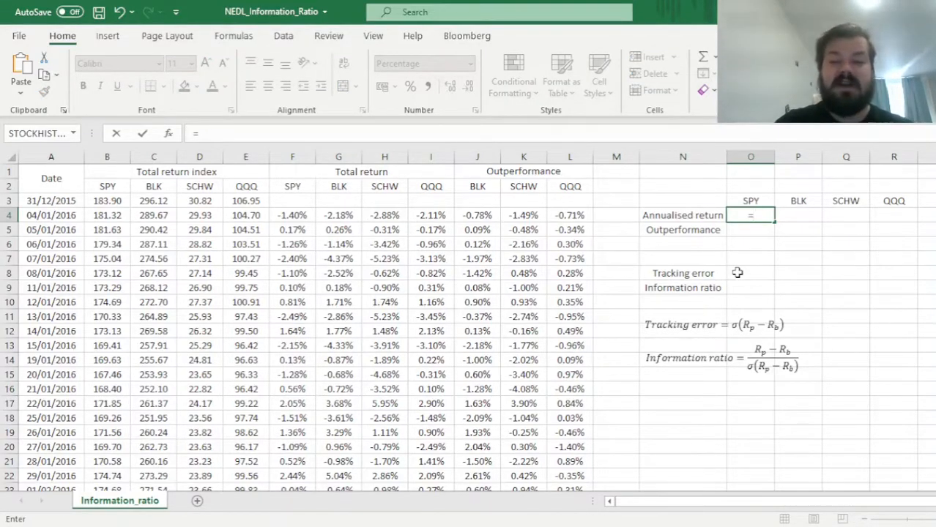
left_click(293, 213)
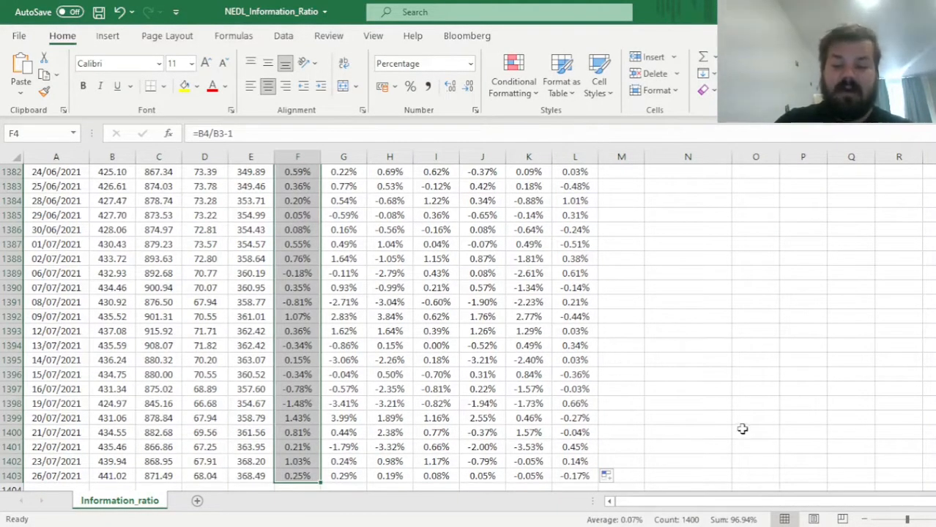
mouse_move(720, 509)
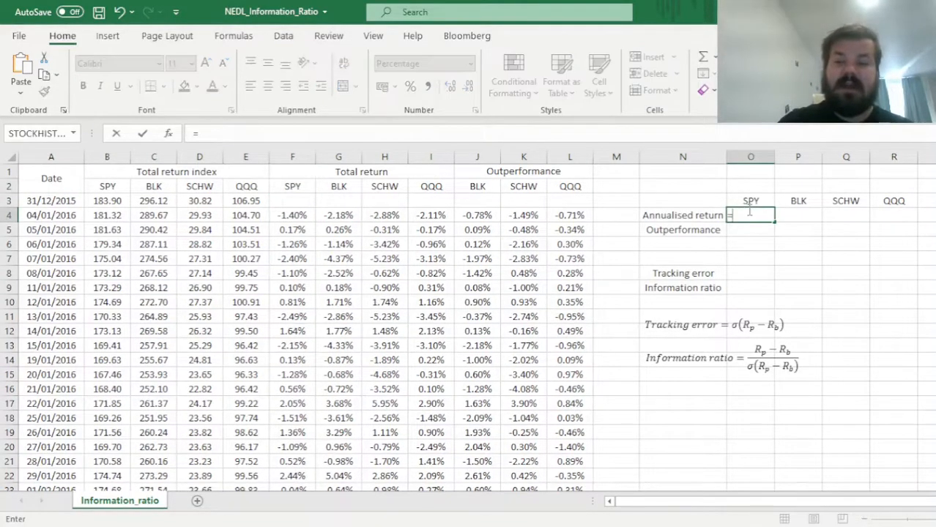
type("=PRODUC")
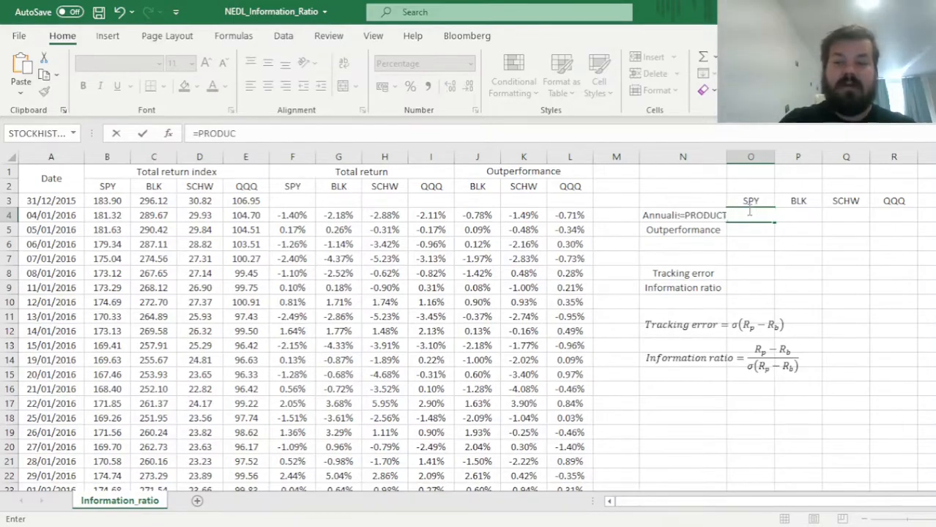
type("T(1+F4:F1403")
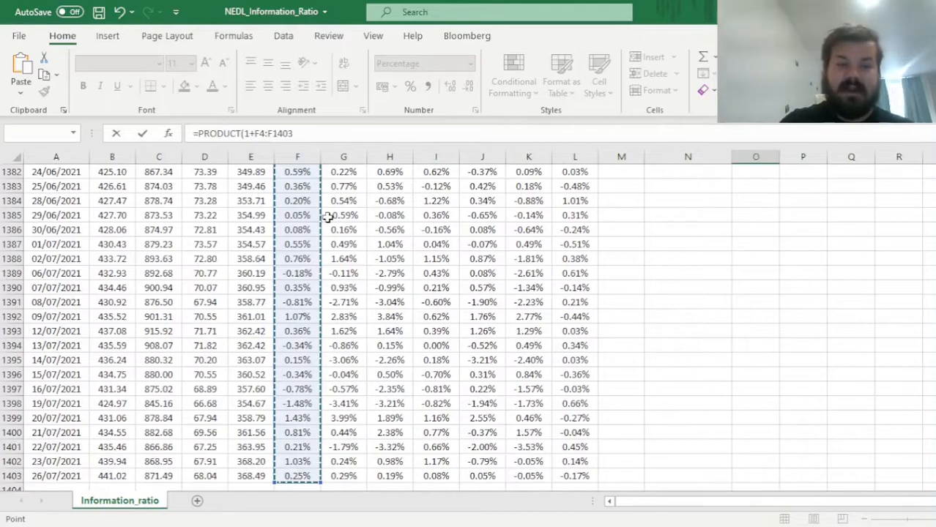
type("^(")
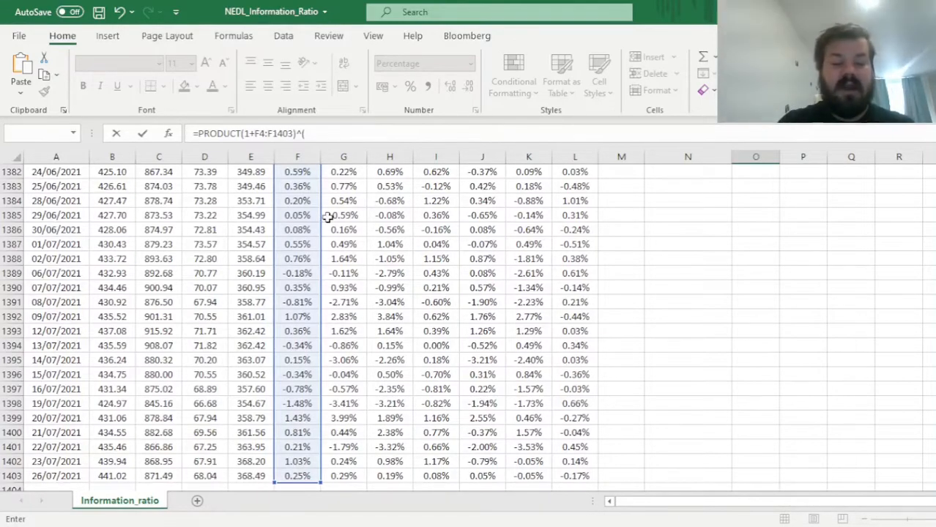
type("252/1")
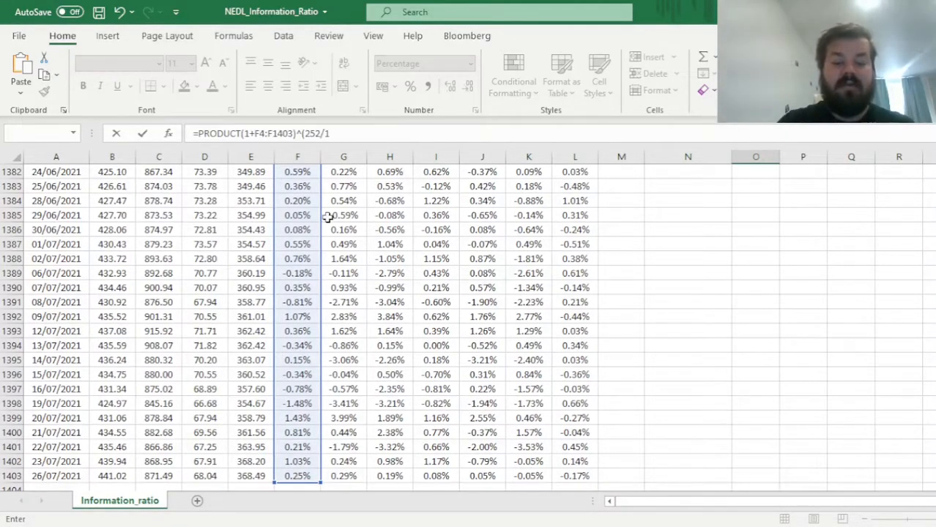
type("400")
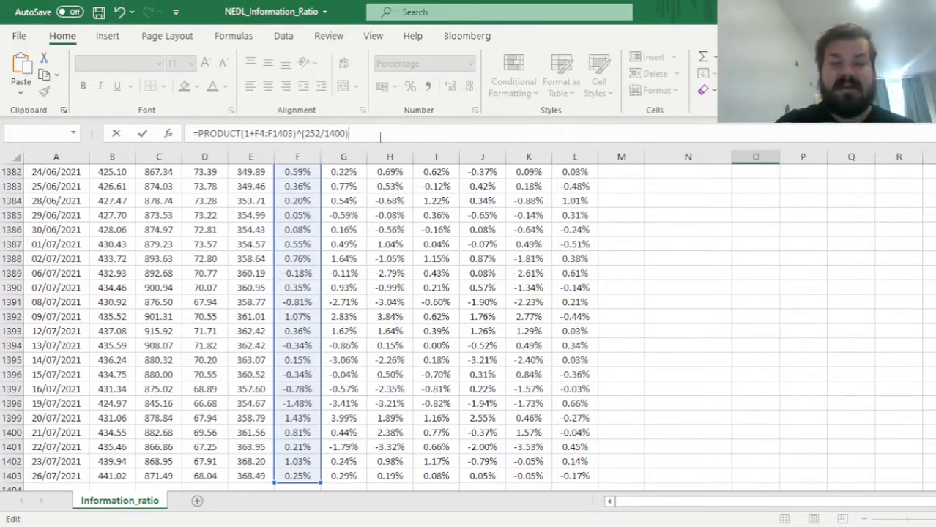
type("- 1}")
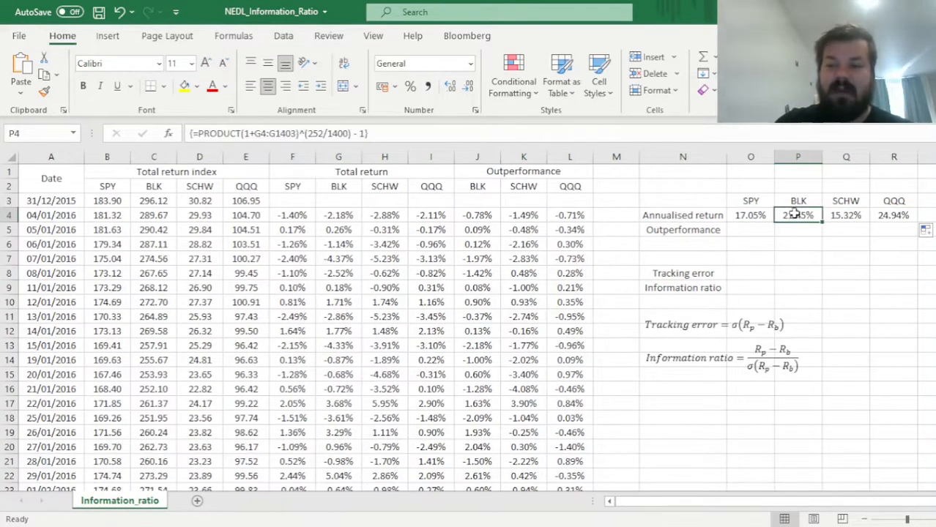
Check the filled annualised returns: BLK 21.45%, SCHW 15.32%, QQQ 24.94%
left_click(894, 214)
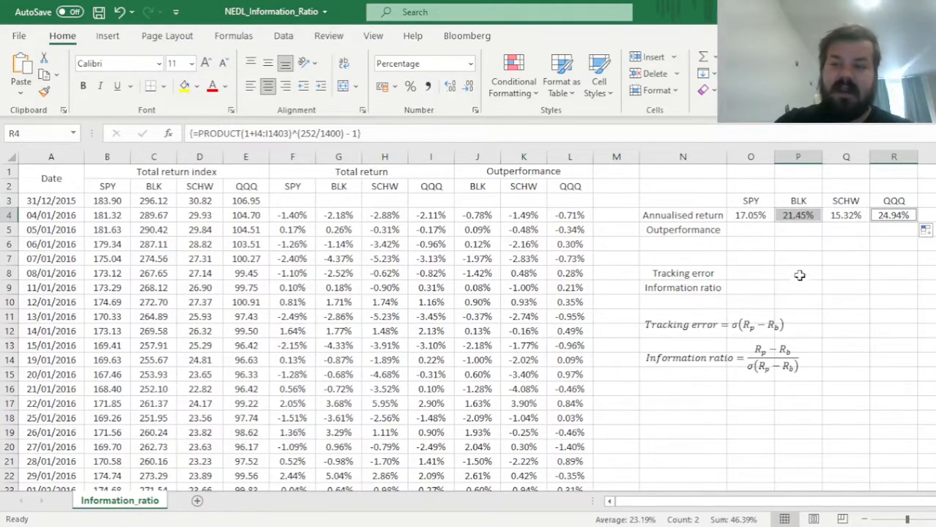
mouse_move(747, 215)
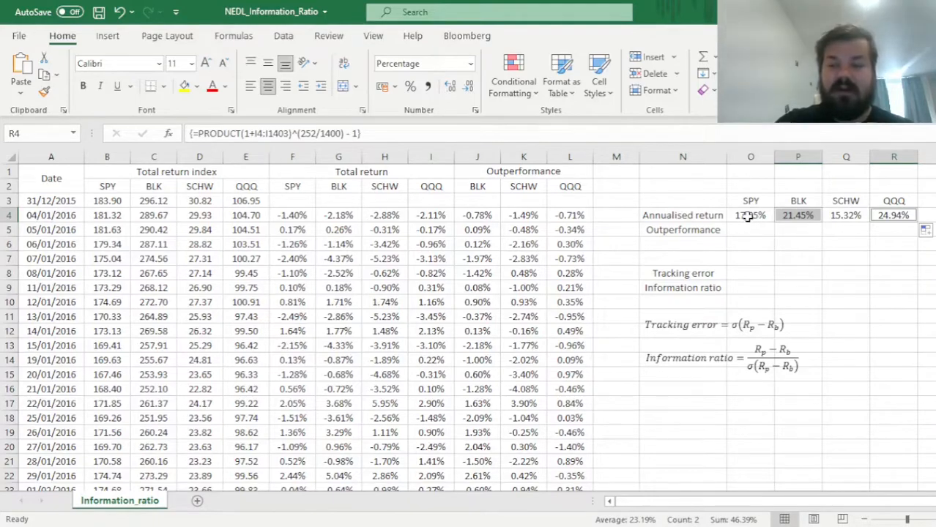
left_click(797, 214)
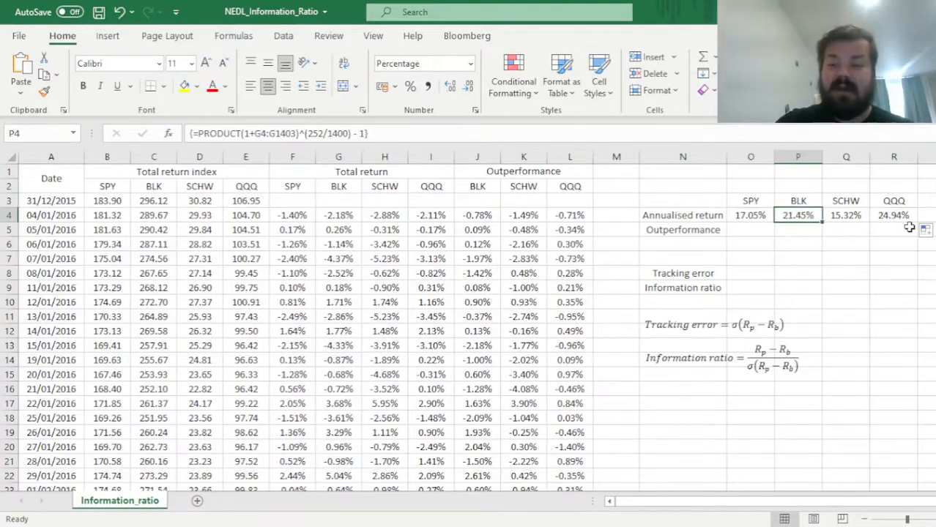
left_click(847, 213)
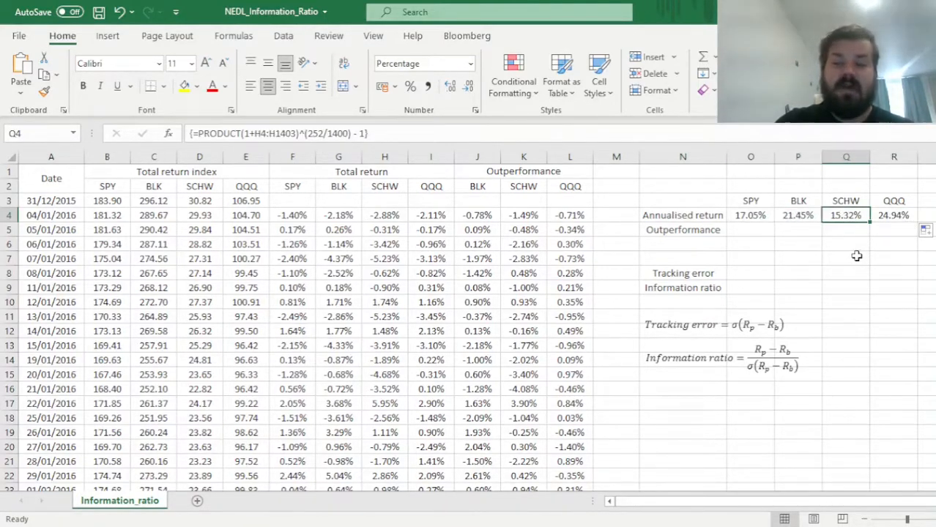
left_click(797, 228)
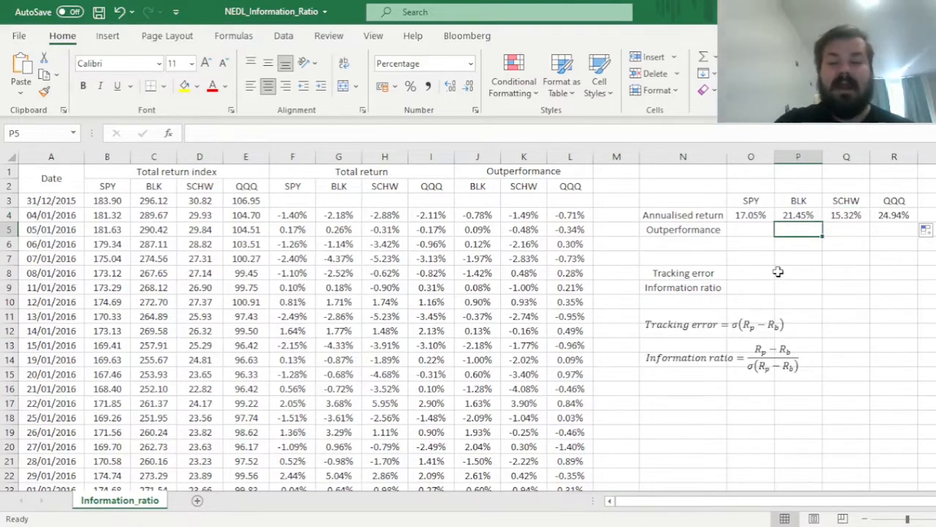
Enter =P4-$O4 in P5 and fill across, giving BLK 4.39%, SCHW -1.73%, QQQ 7.89% outperformance
type("=P4")
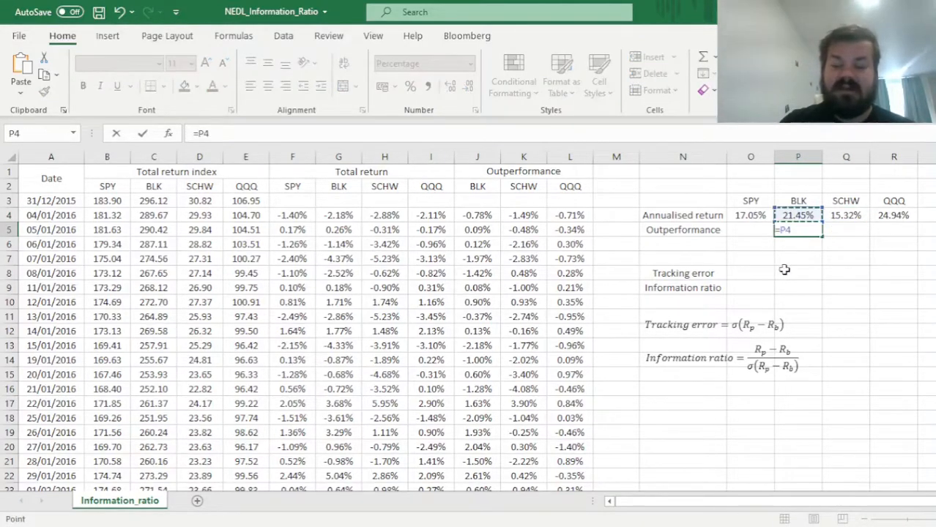
left_click(750, 213)
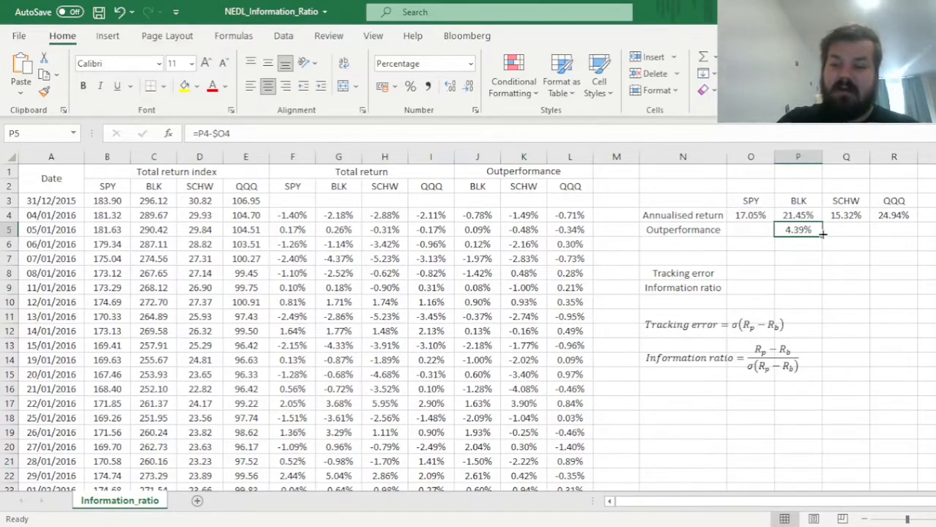
left_click_drag(796, 228, 893, 228)
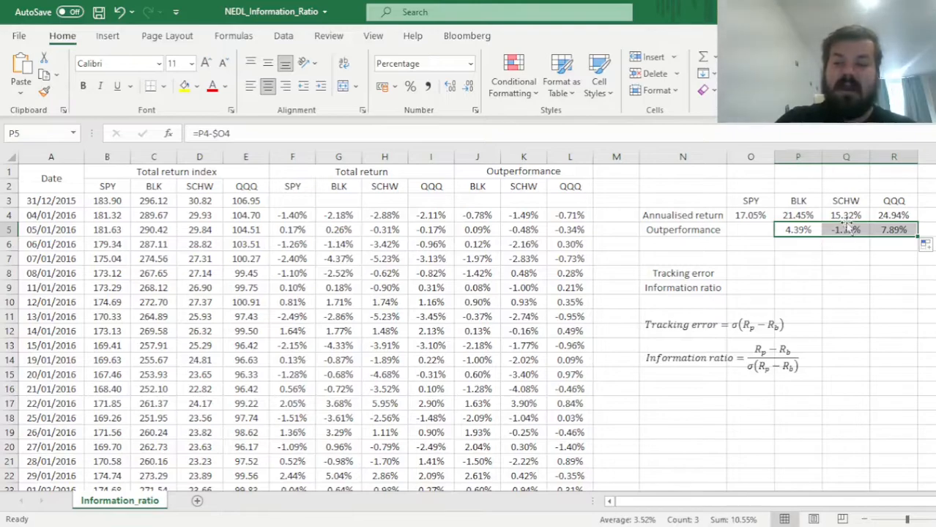
left_click(893, 228)
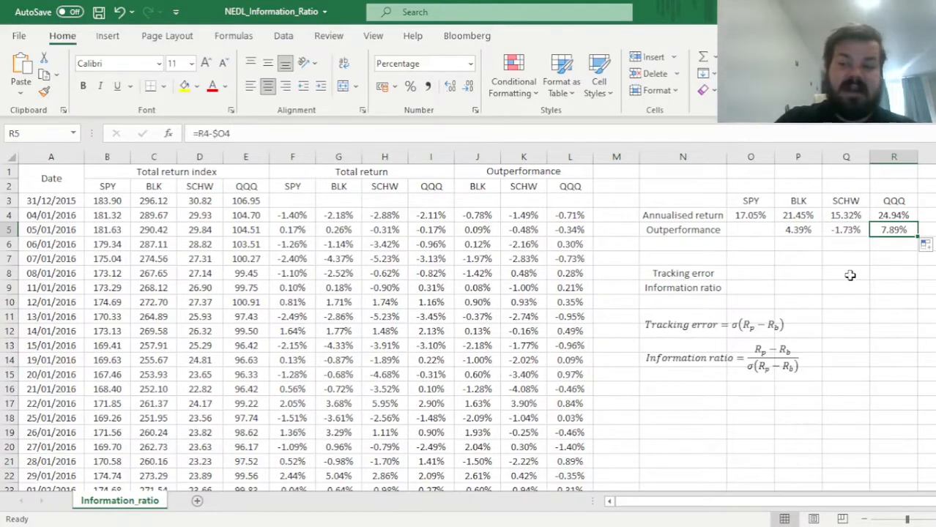
mouse_move(858, 266)
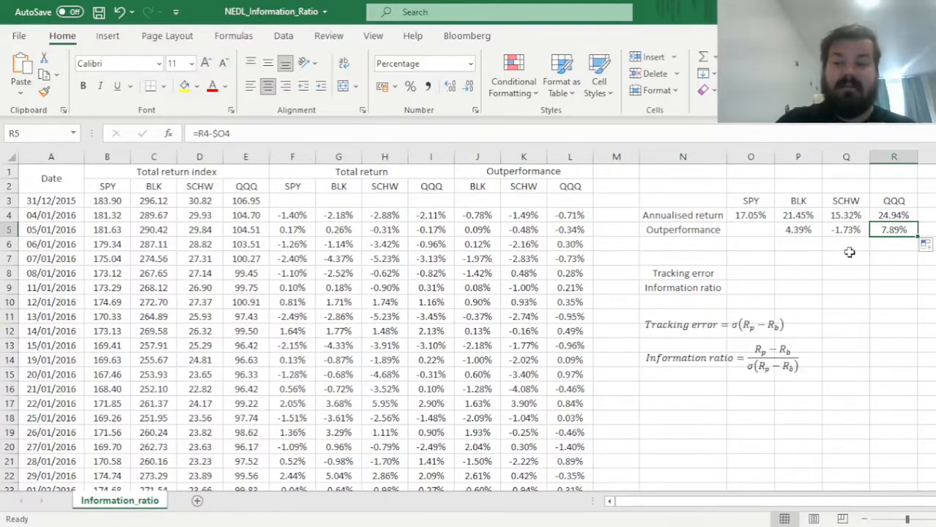
left_click(846, 230)
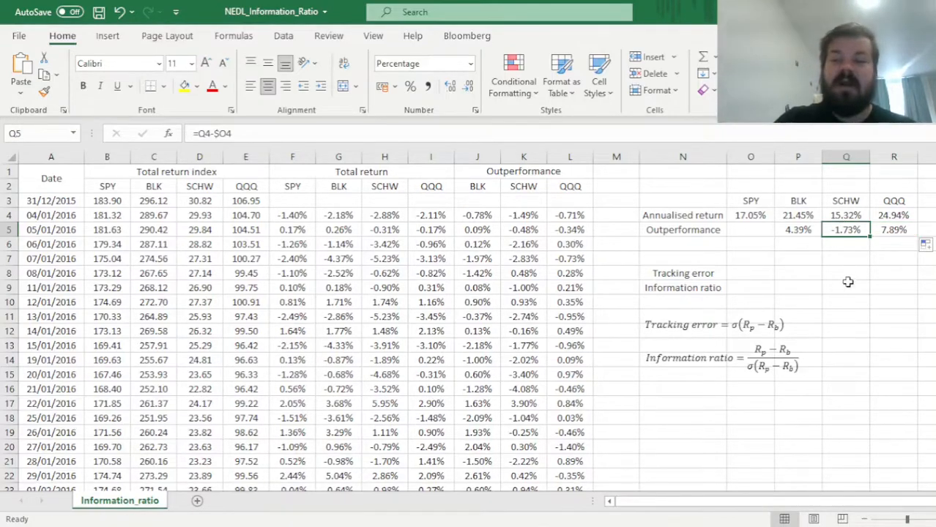
mouse_move(802, 276)
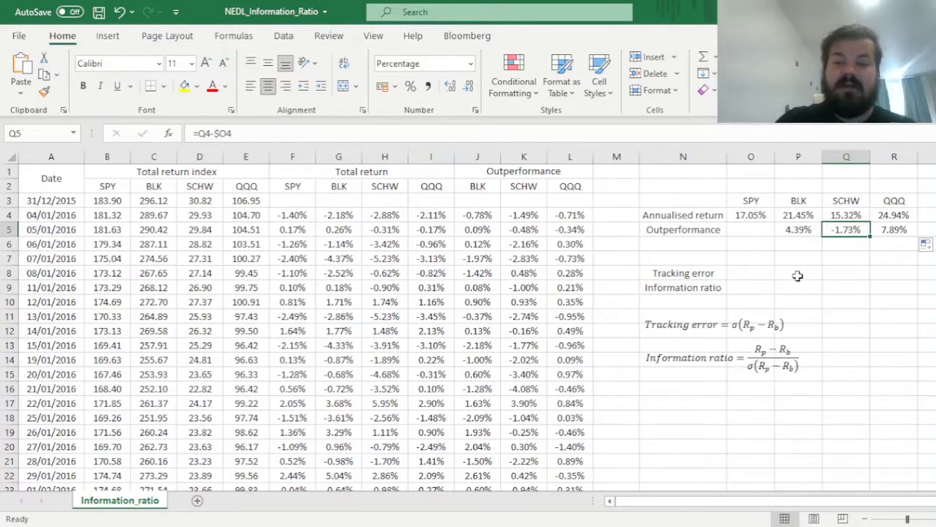
left_click(796, 272)
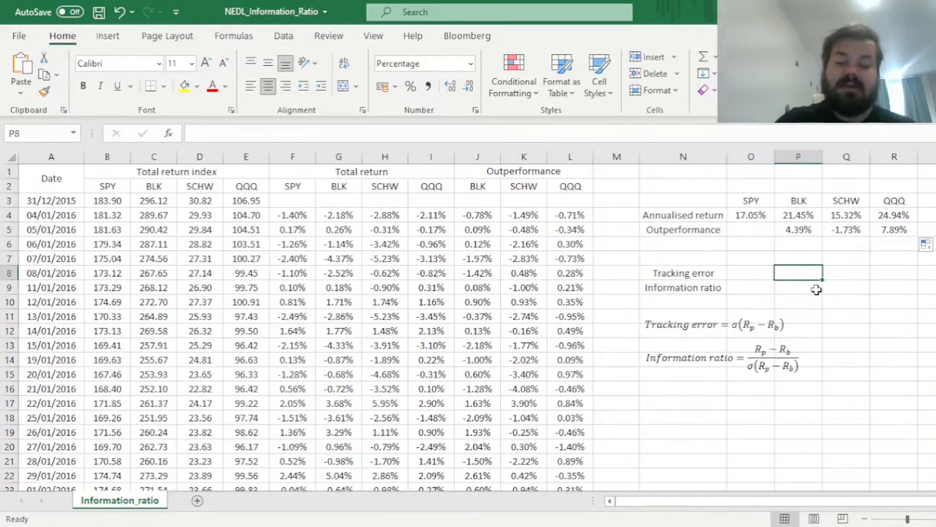
Enter =STDEV.S(J4:J1403)*SQRT(252) in P8, giving BLK a 17.34% tracking error
type("=STDEV.")
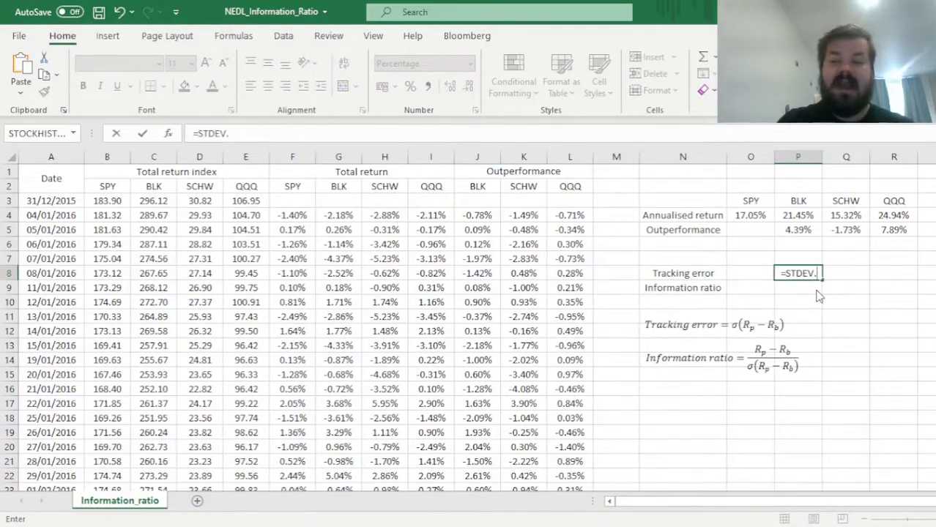
type("S(J4:J1403")
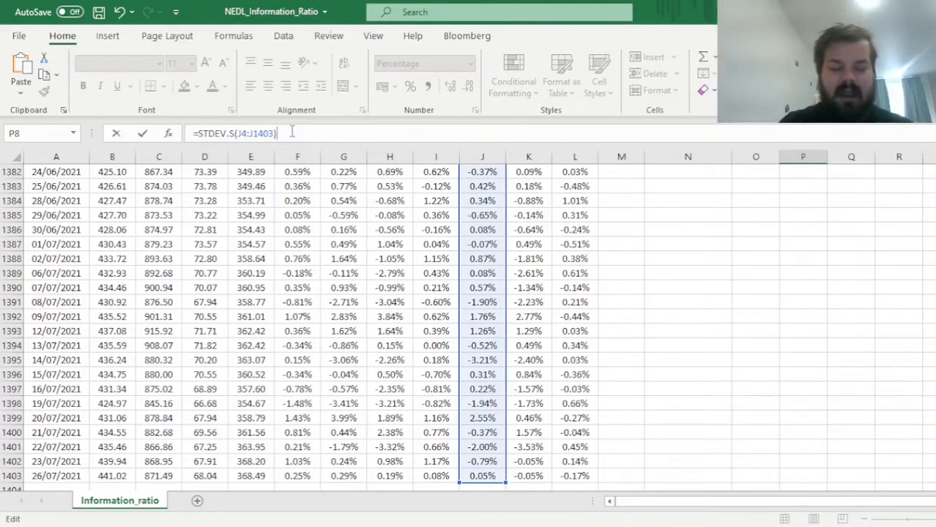
type("*SQRT(")
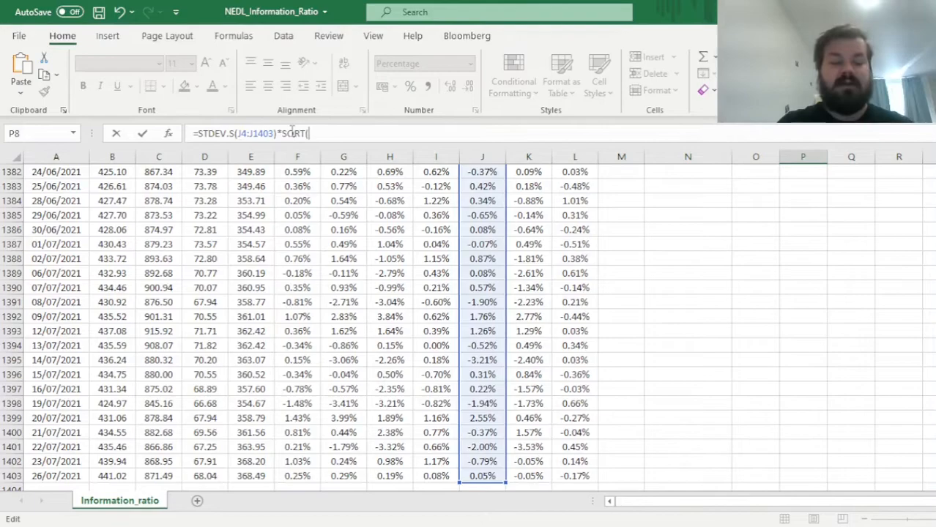
type("252)")
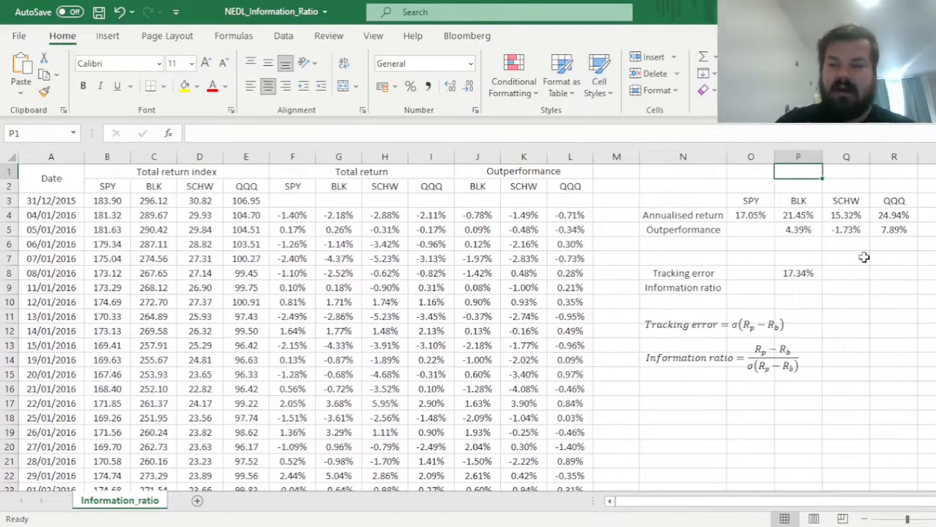
Copy P8 across to Q8:R8 and verify SCHW 26.43% and QQQ 8.76% reference the right columns
left_click(797, 272)
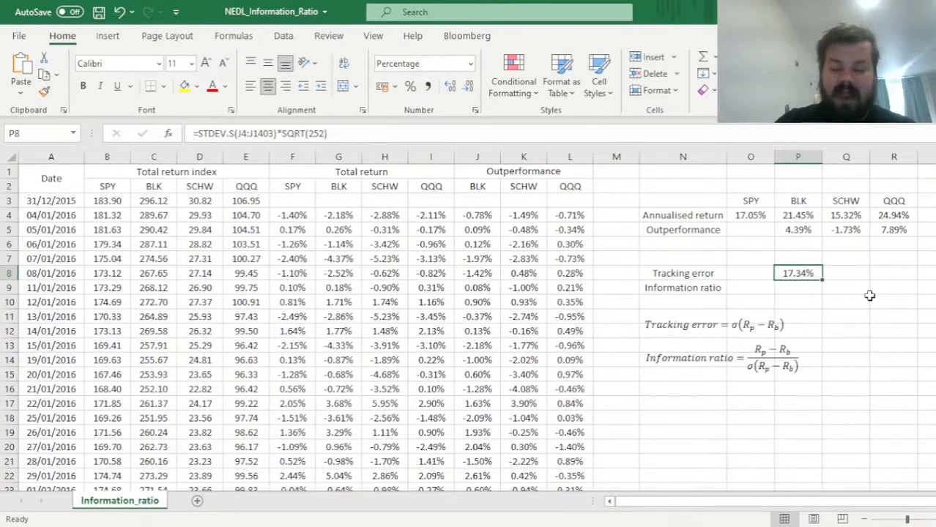
mouse_move(876, 303)
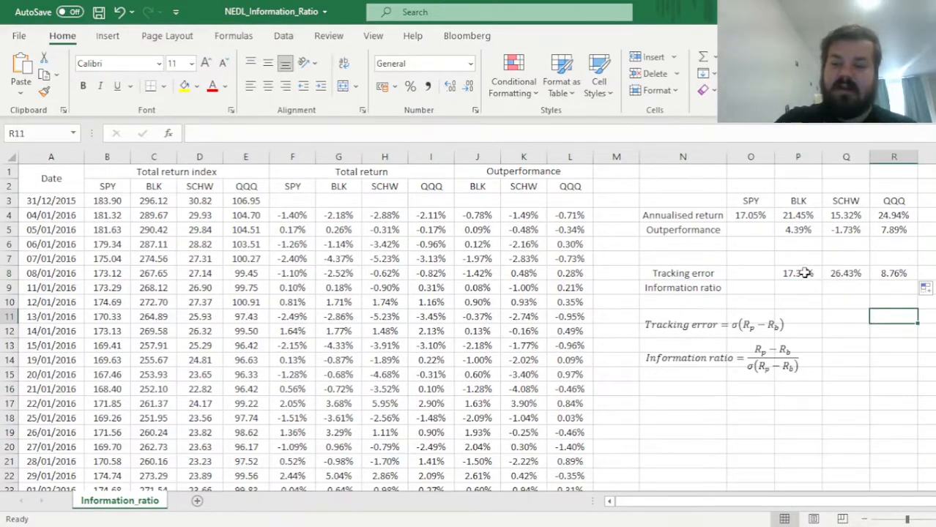
left_click(894, 272)
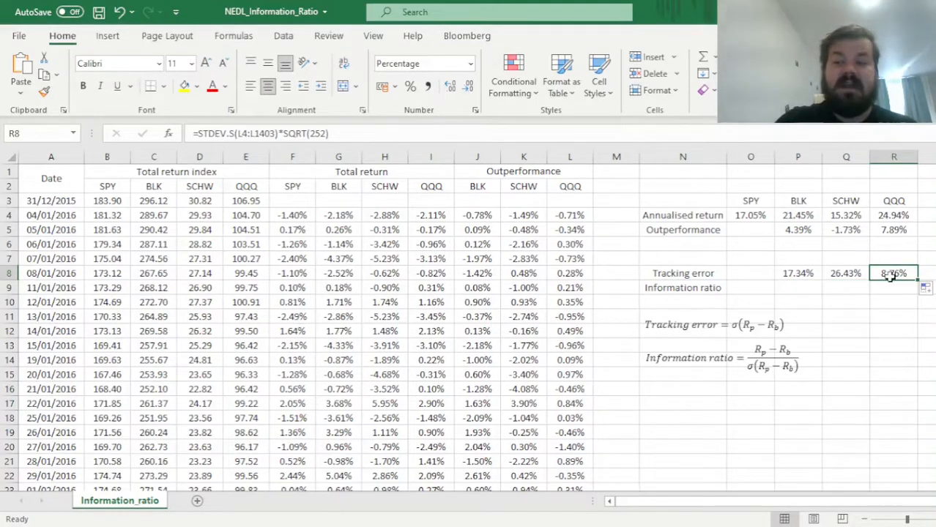
left_click(894, 228)
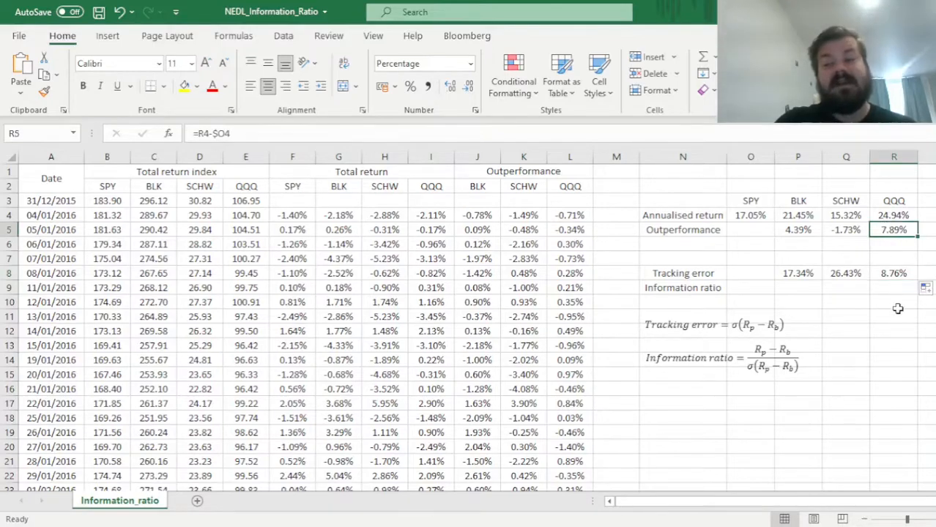
mouse_move(886, 290)
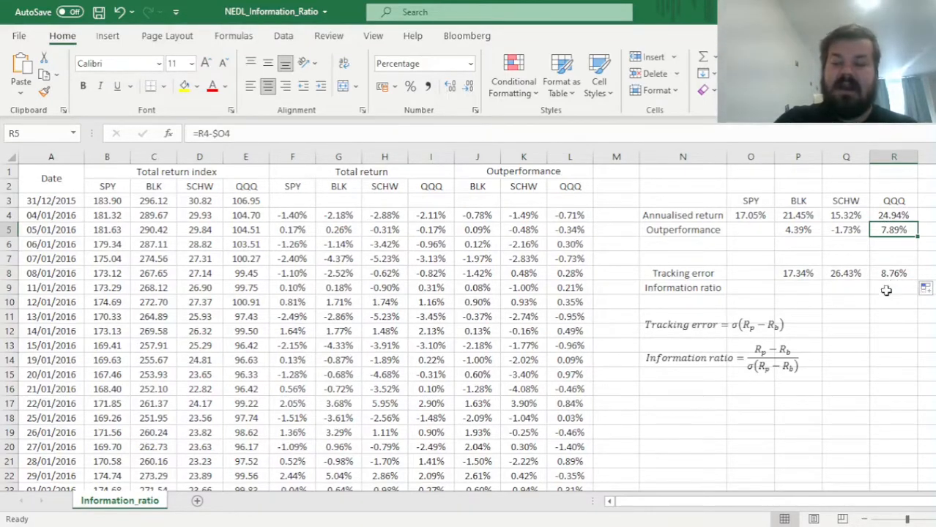
left_click_drag(893, 200, 893, 274)
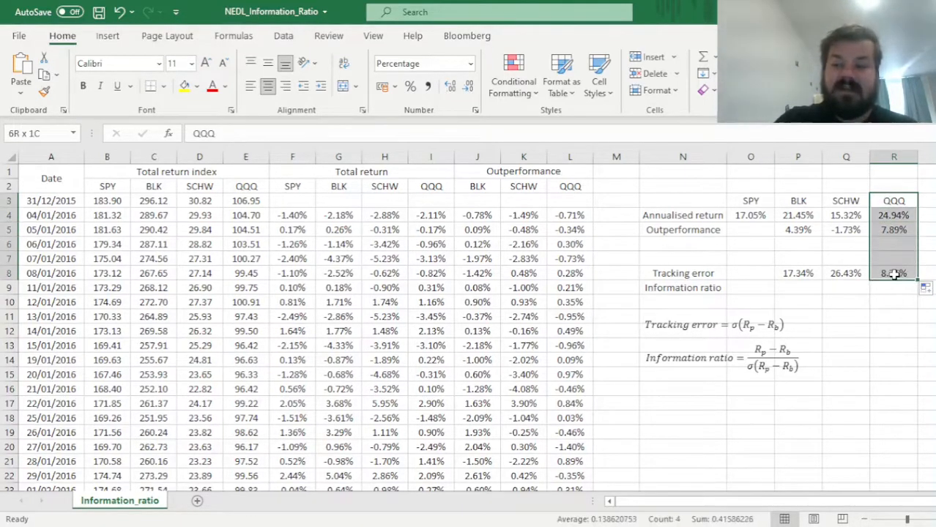
left_click(894, 274)
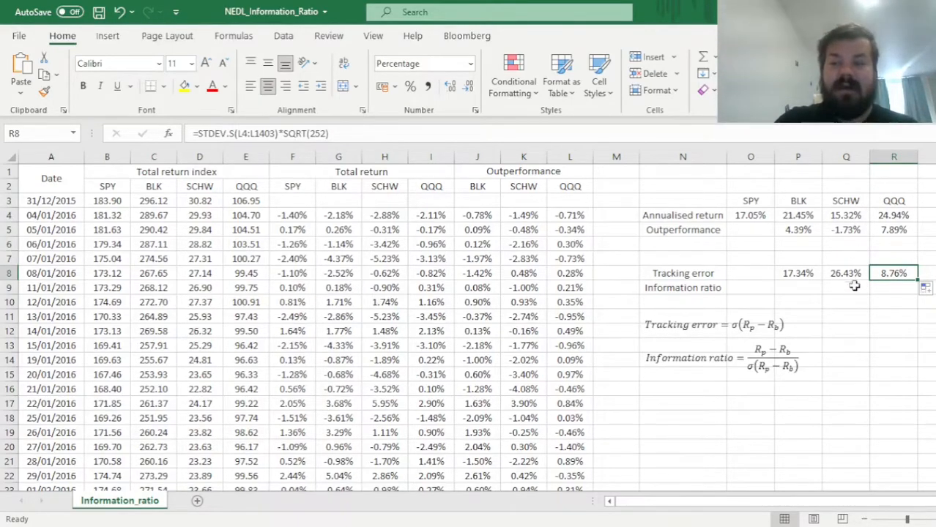
mouse_move(878, 317)
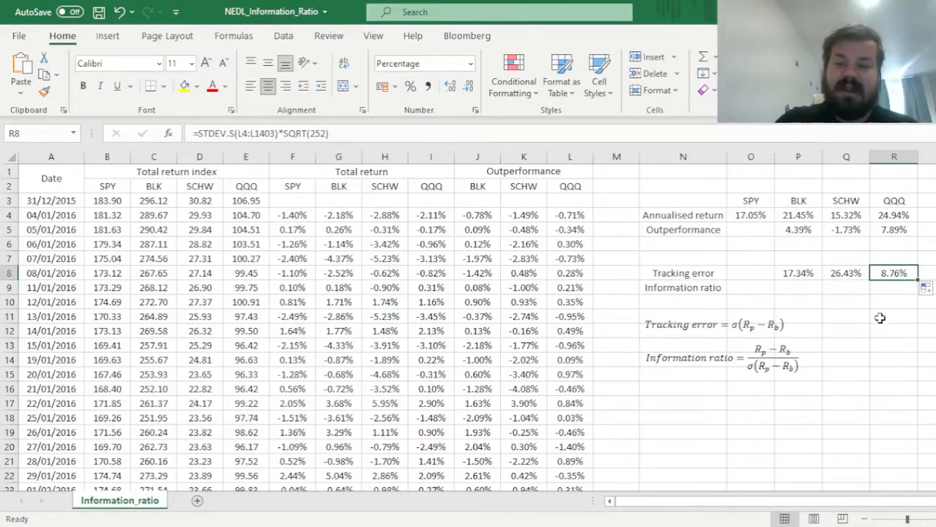
mouse_move(837, 229)
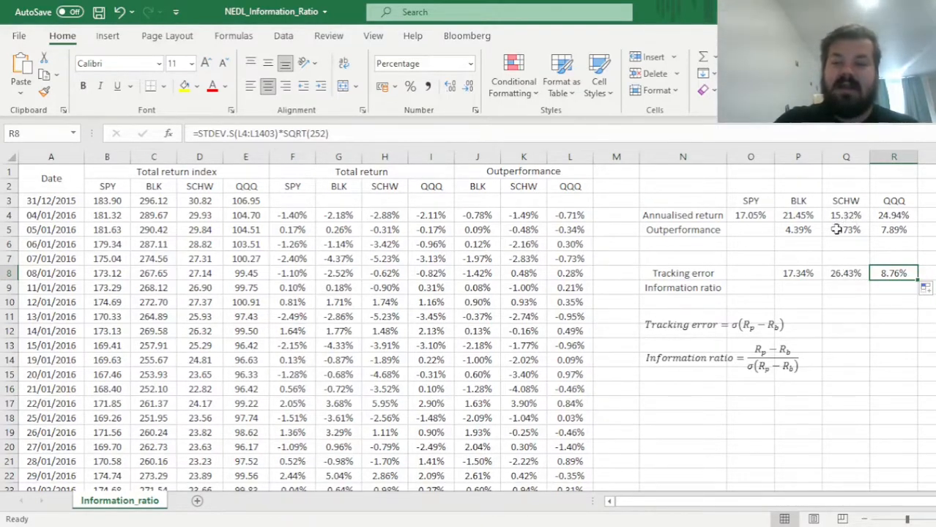
left_click(847, 229)
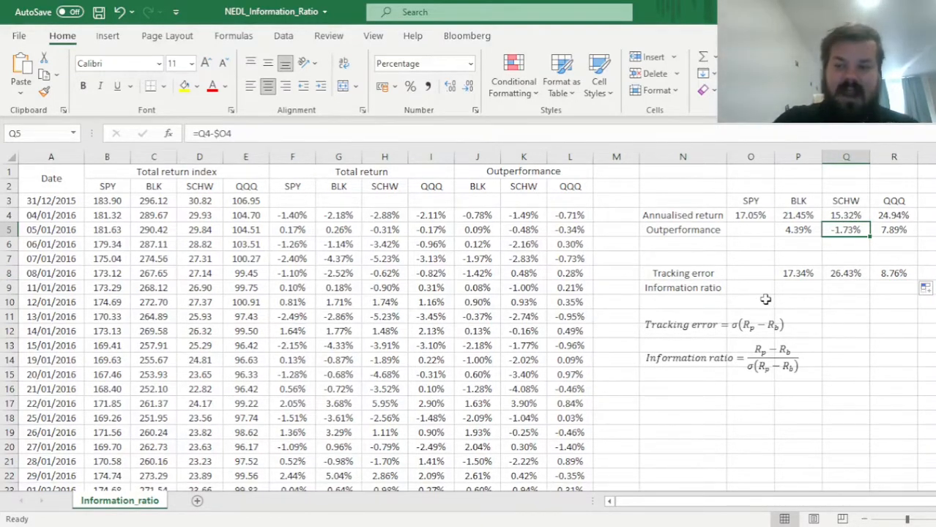
left_click(846, 274)
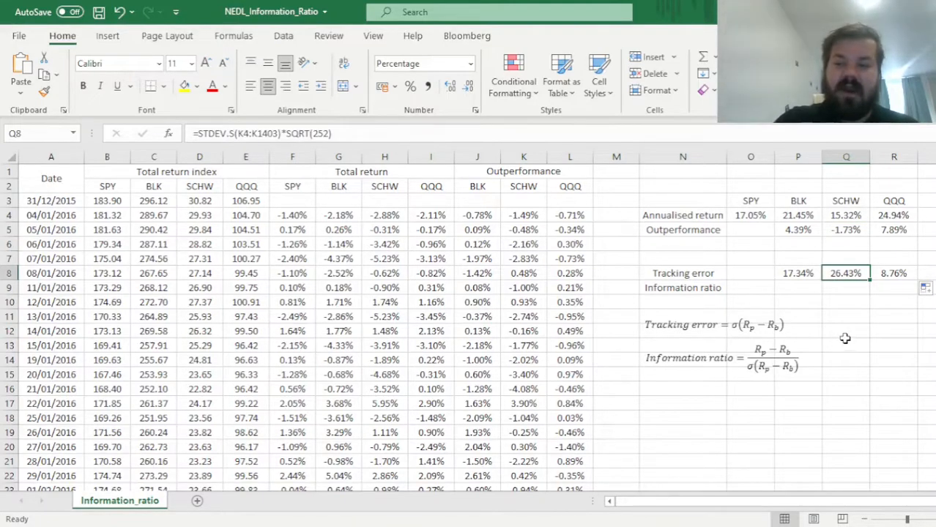
mouse_move(830, 322)
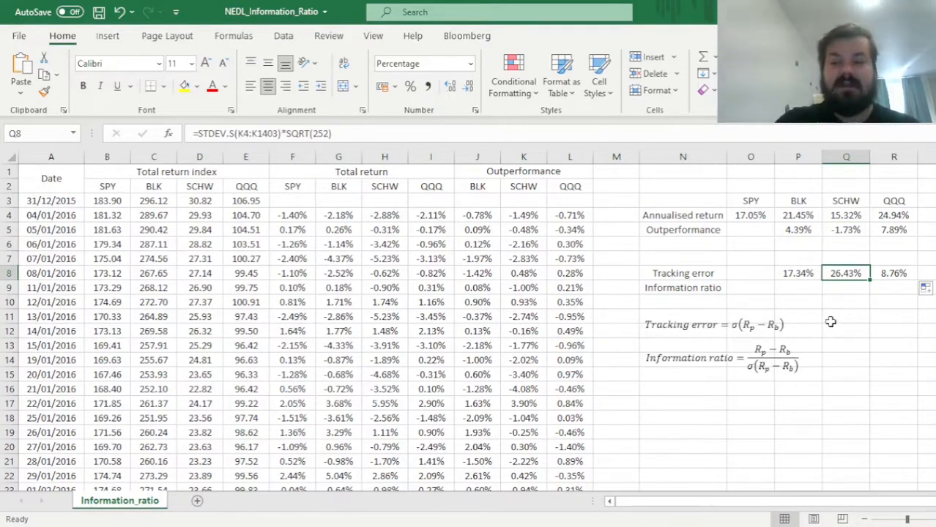
left_click(796, 287)
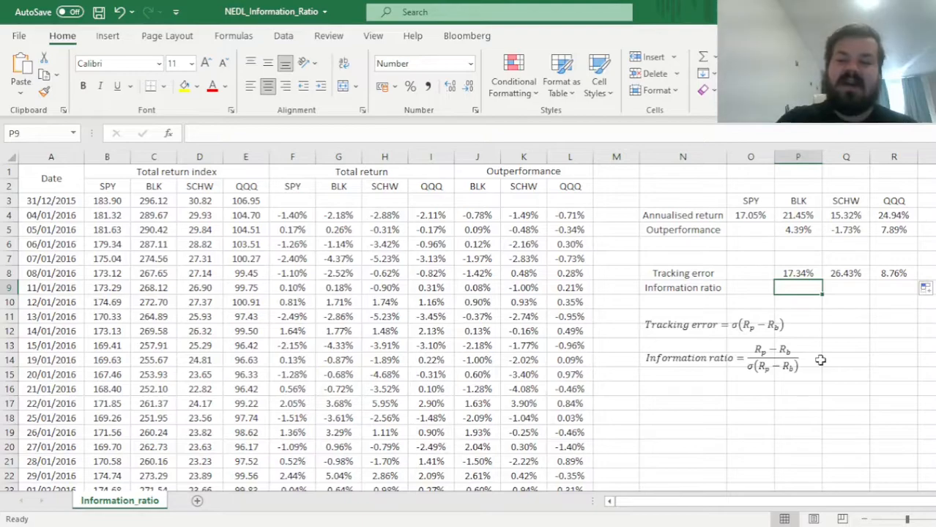
Enter =P5/P8 in P9 for BLK's information ratio of 0.2533
type("=P5/")
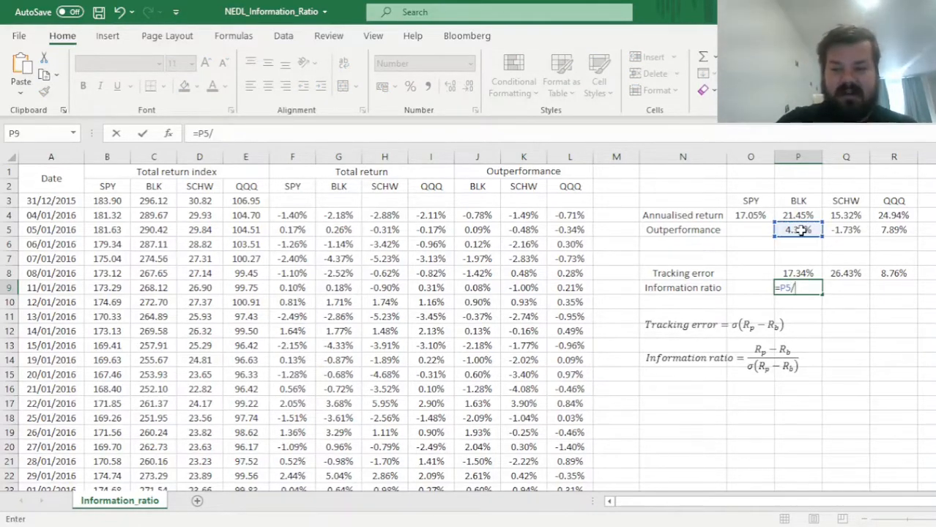
left_click(797, 274)
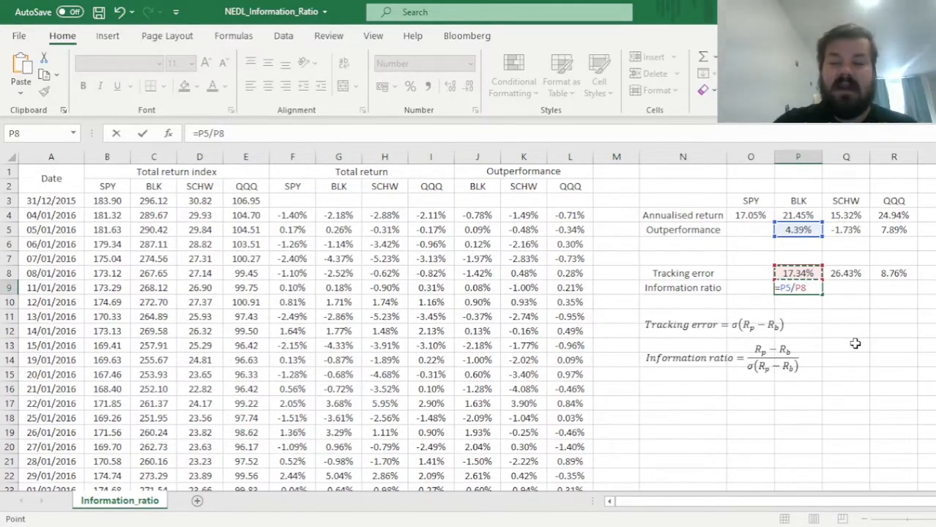
mouse_move(873, 313)
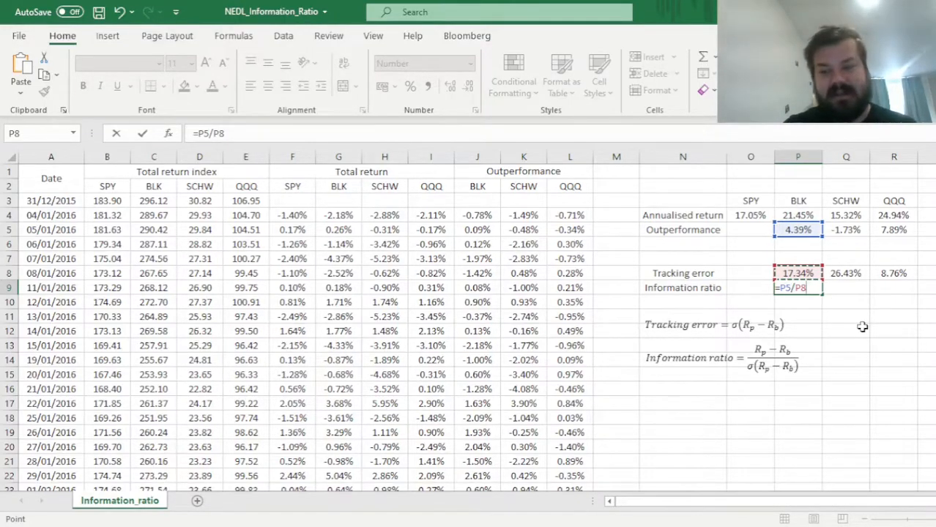
key("Return")
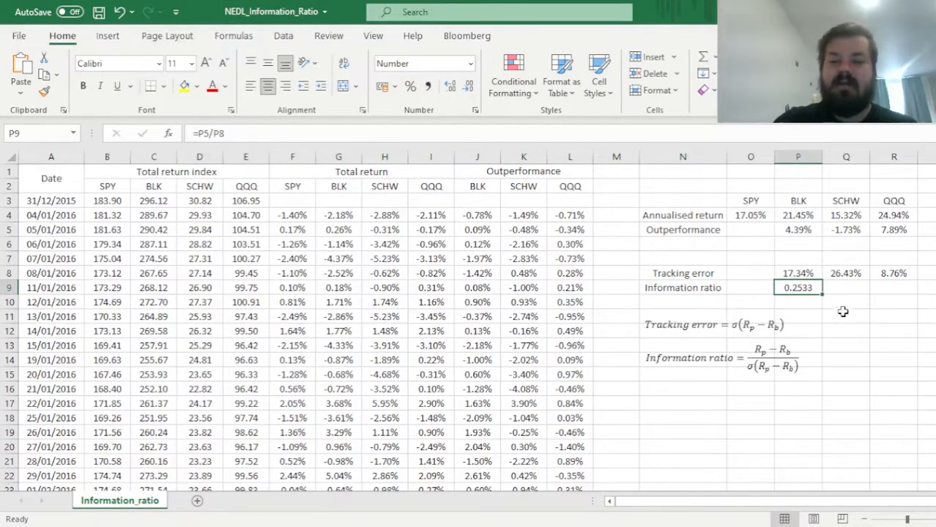
mouse_move(836, 331)
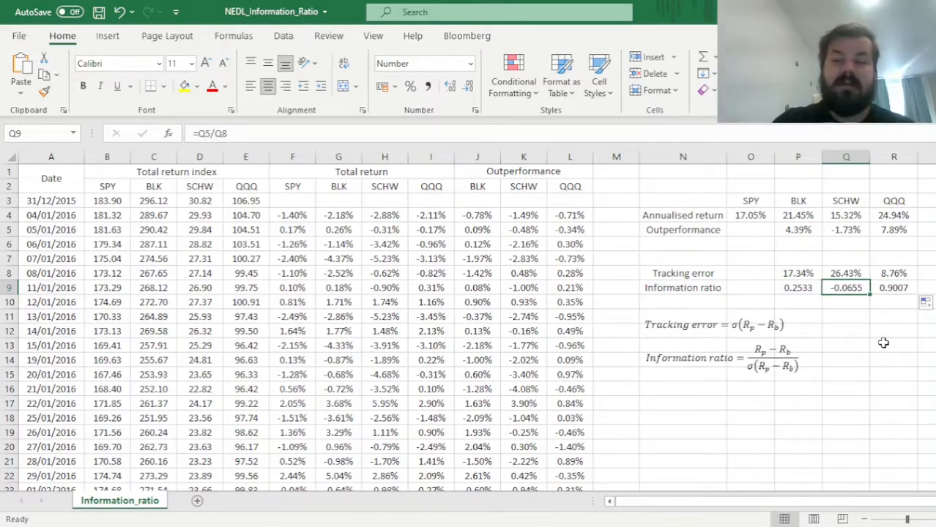
left_click(894, 287)
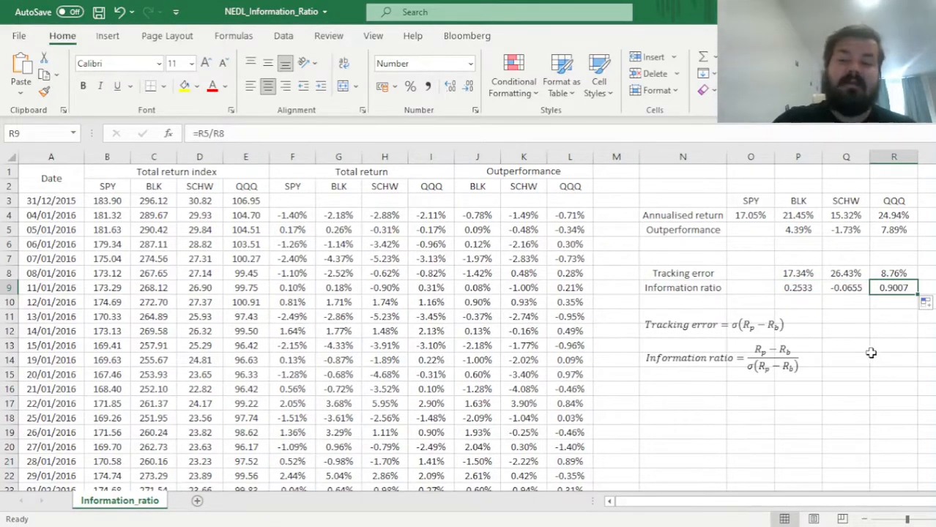
mouse_move(876, 328)
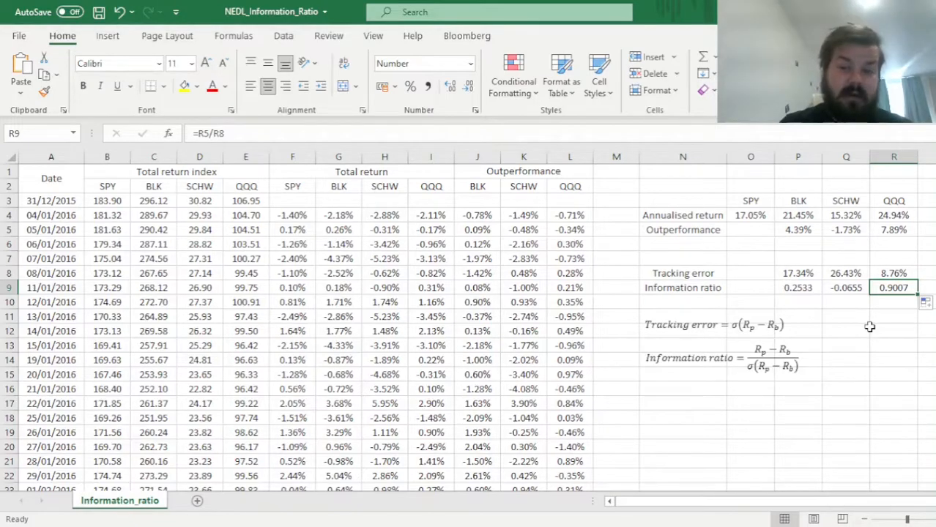
mouse_move(896, 205)
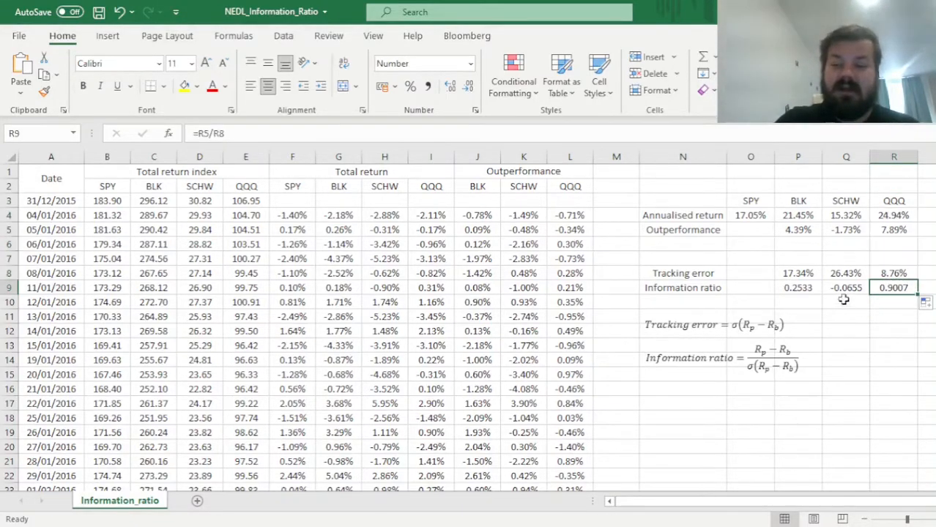
left_click(796, 287)
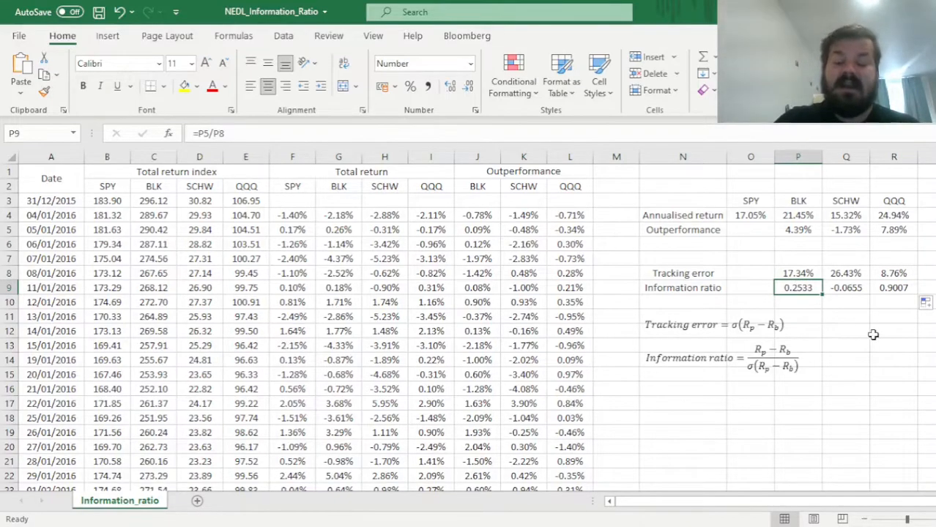
mouse_move(828, 328)
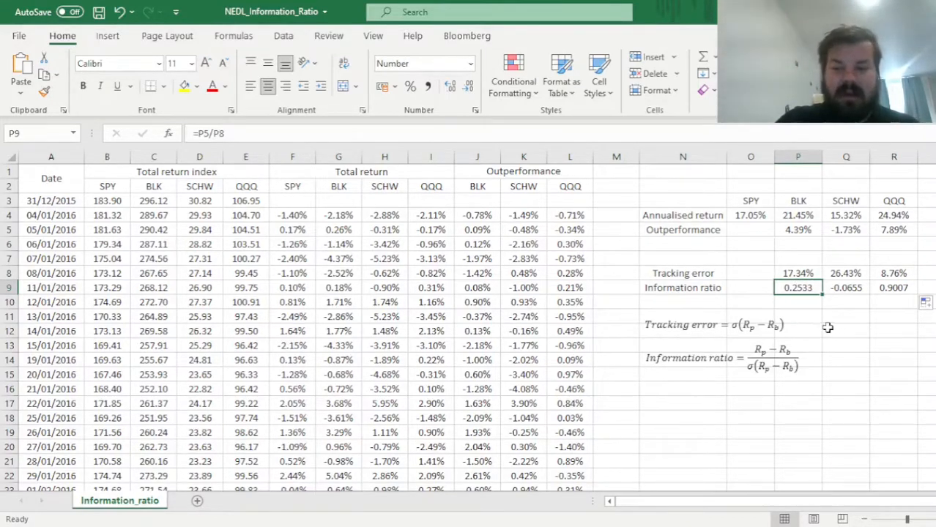
mouse_move(893, 308)
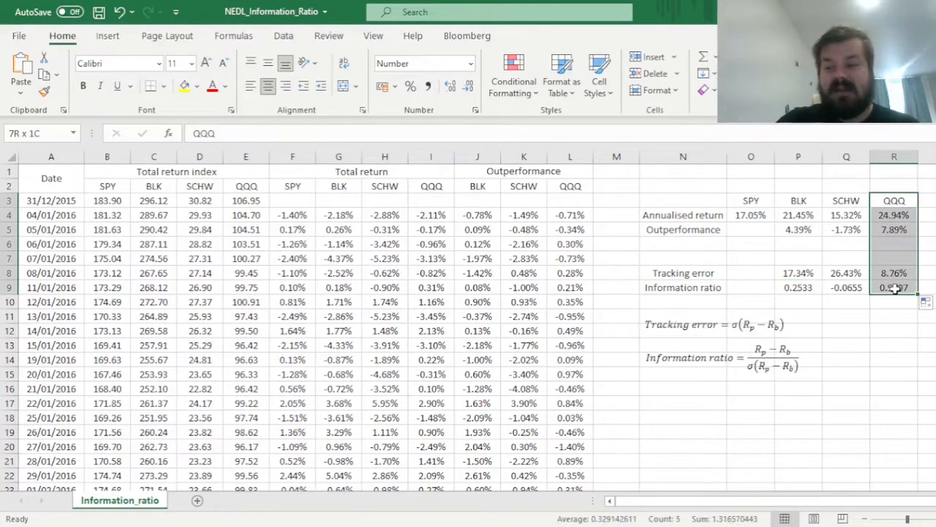
left_click(893, 287)
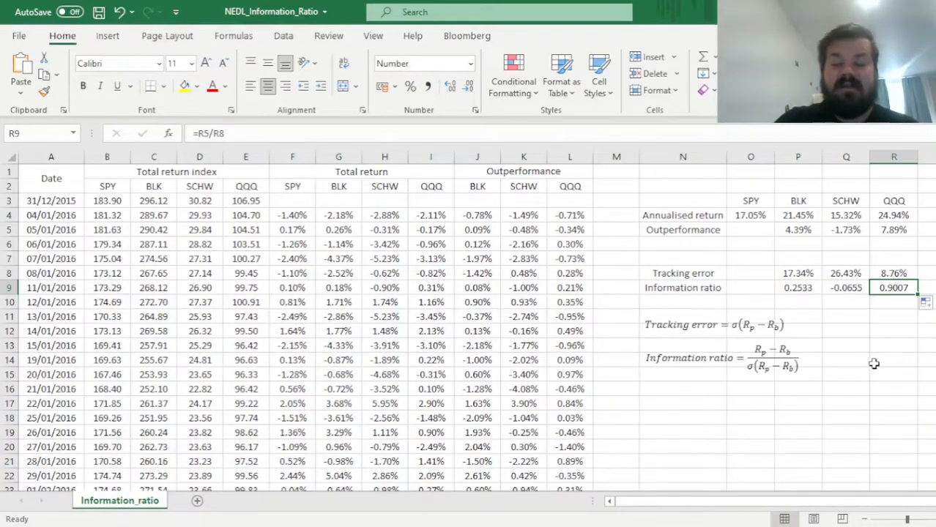
mouse_move(881, 358)
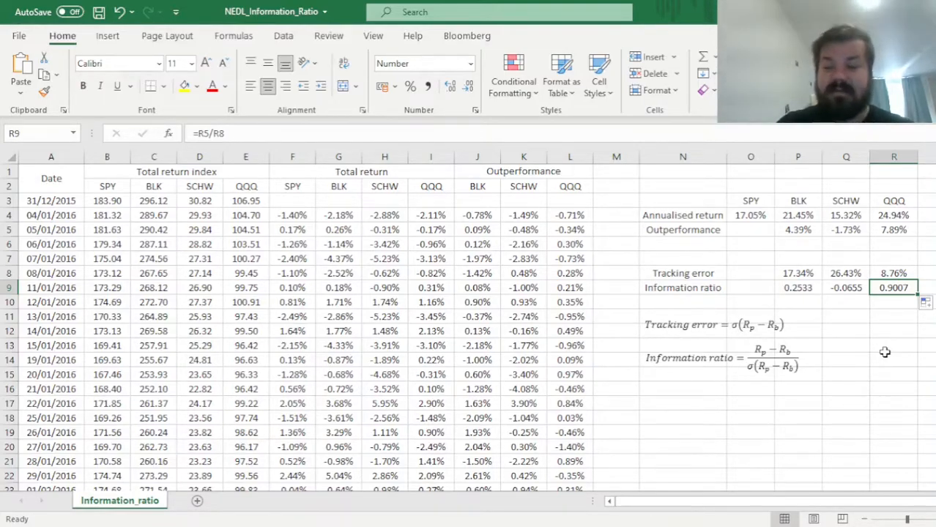
mouse_move(854, 340)
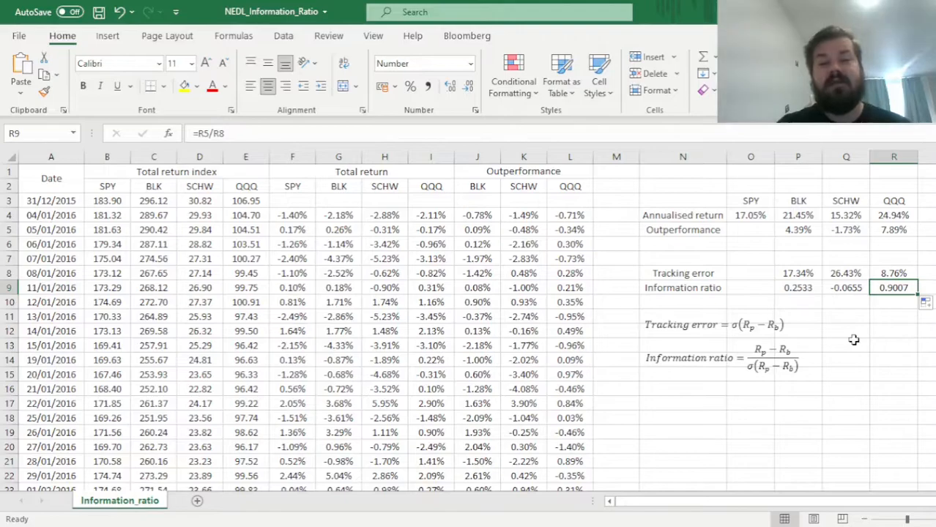